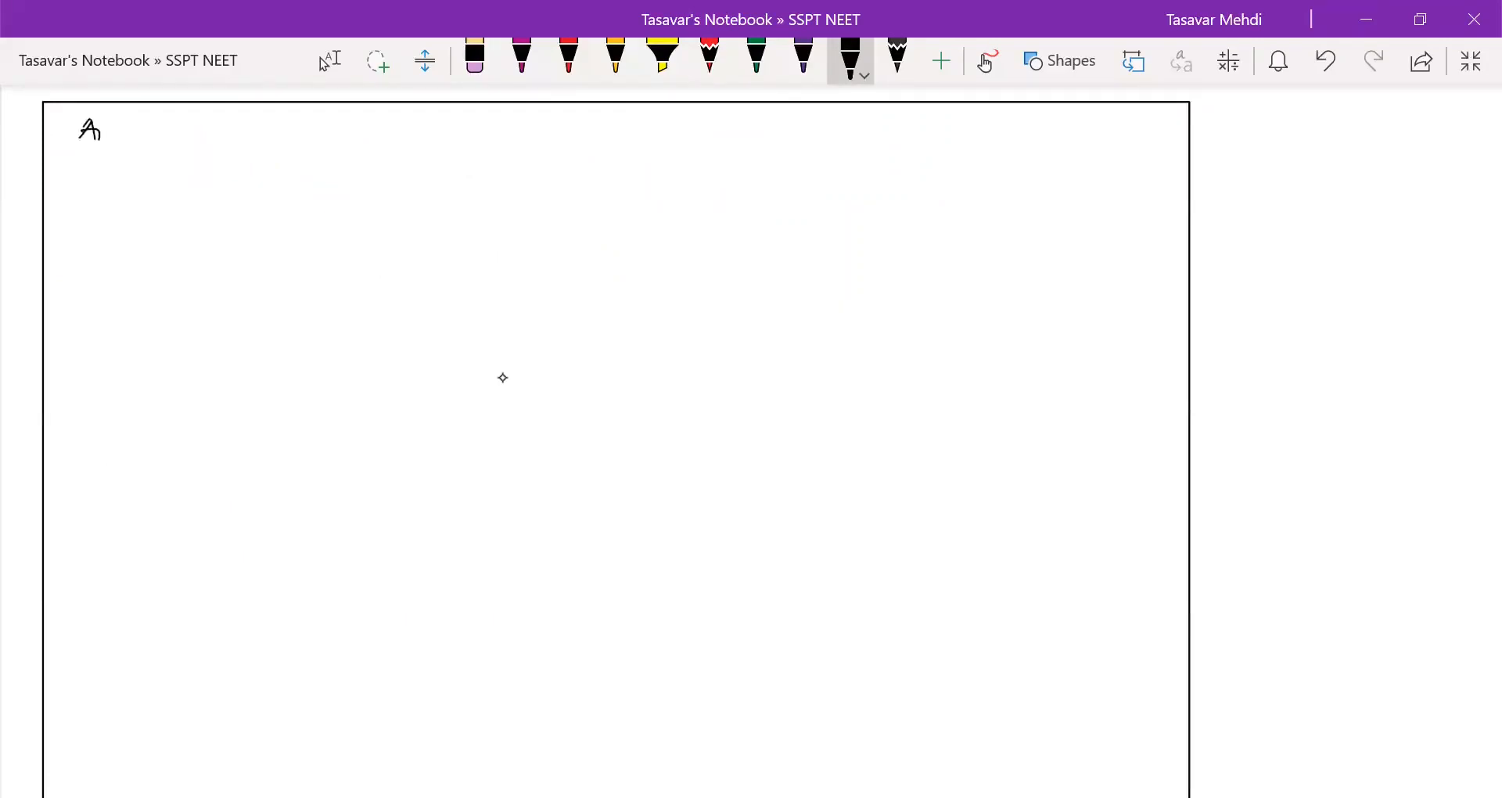
# Handwrite "Angular Momentum of a Rotating body" across the top and underline it.
pyautogui.write('Angular Home')
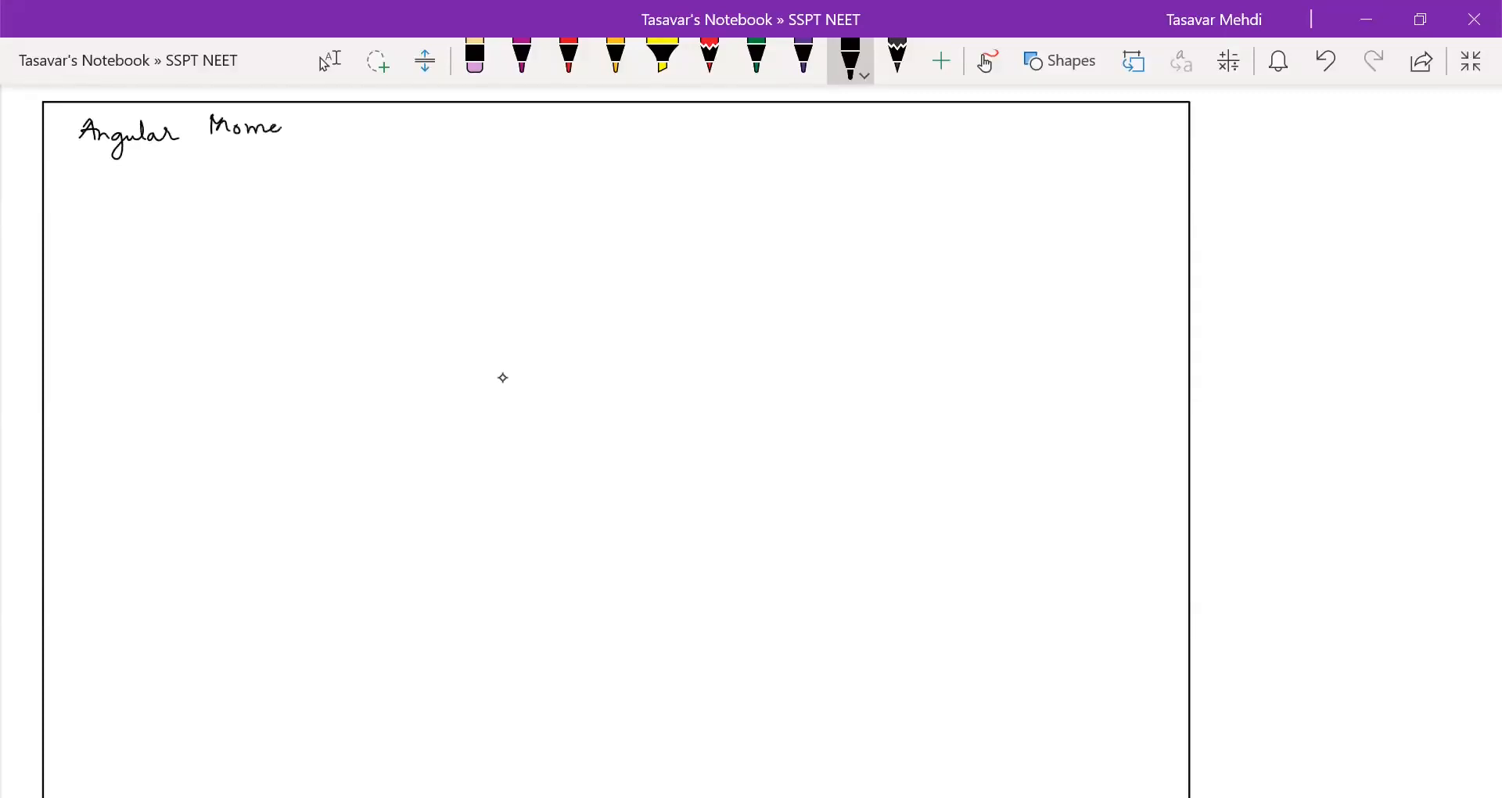
pyautogui.moveTo(279, 127); pyautogui.dragTo(342, 127)
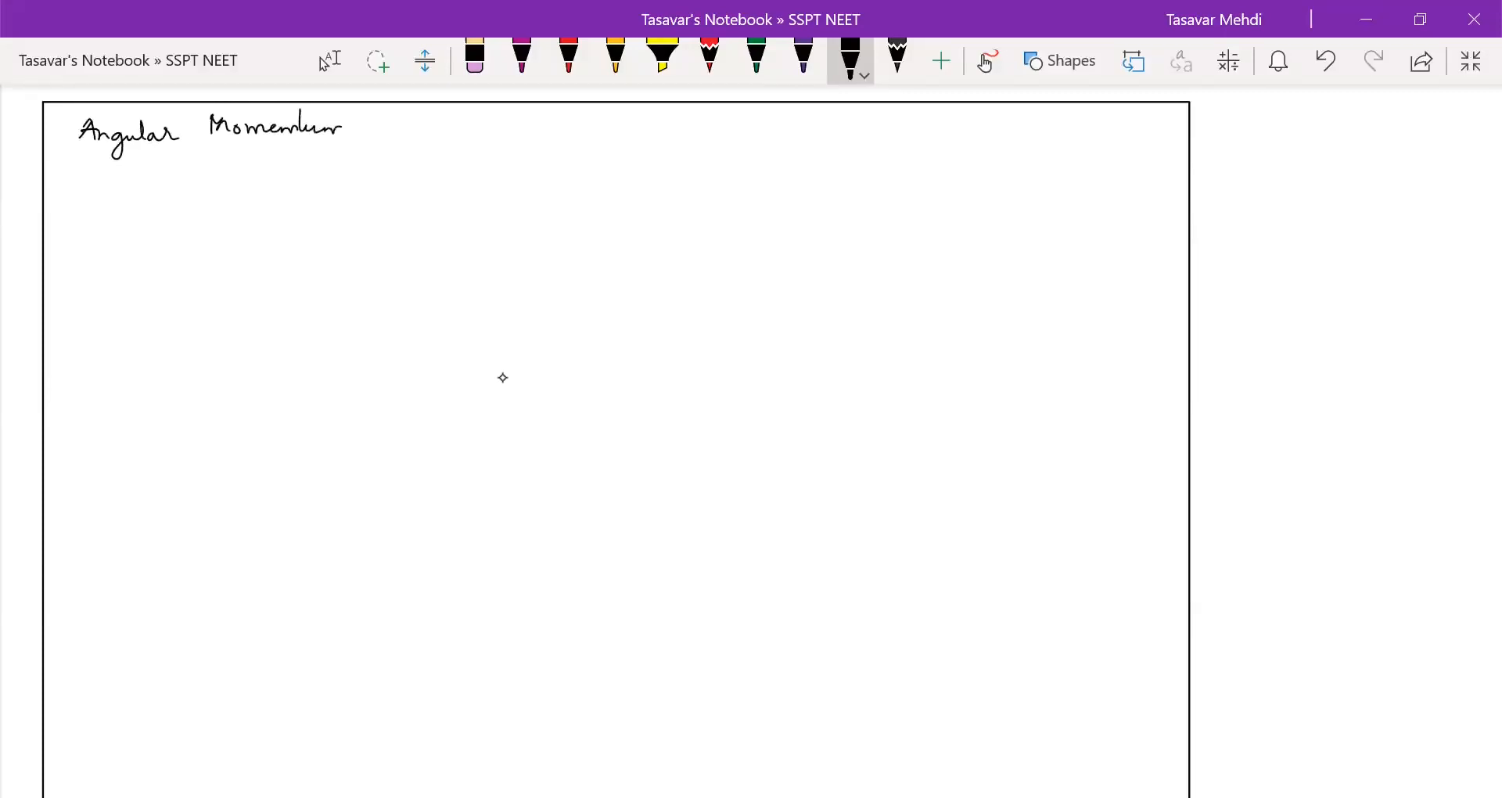
pyautogui.moveTo(86, 153); pyautogui.dragTo(311, 144)
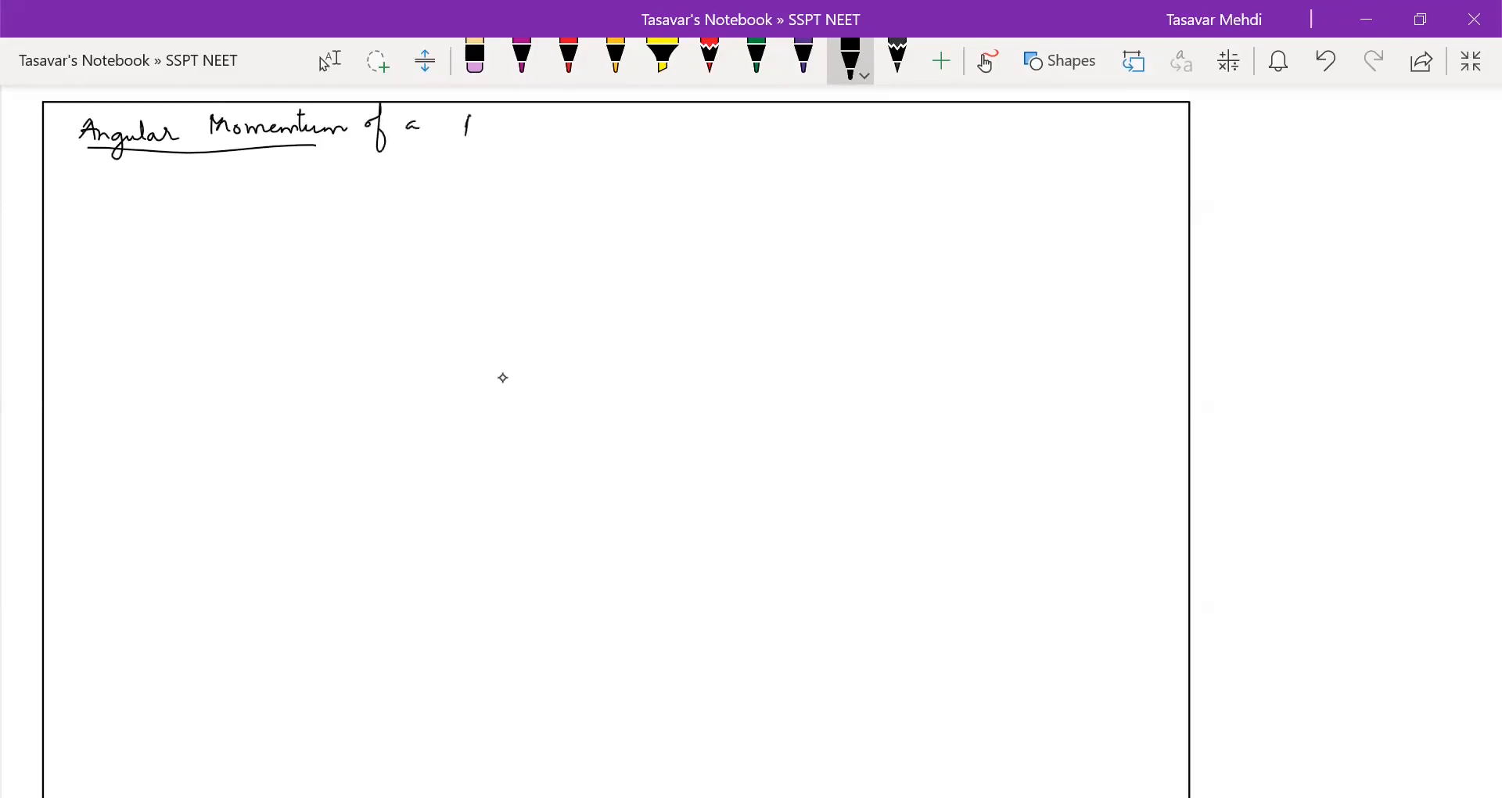
pyautogui.moveTo(465, 125); pyautogui.dragTo(523, 125)
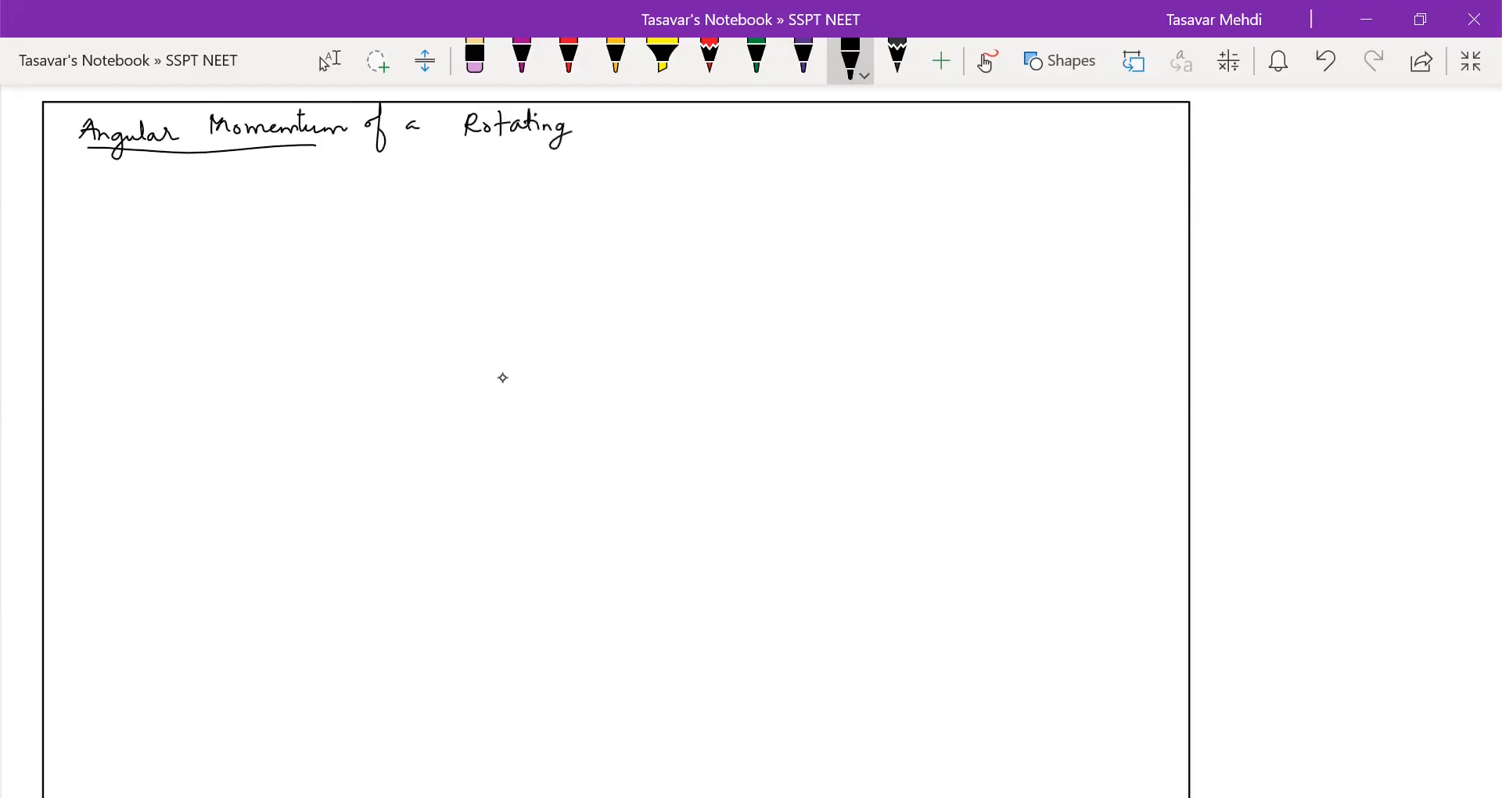
pyautogui.moveTo(599, 130); pyautogui.dragTo(655, 130)
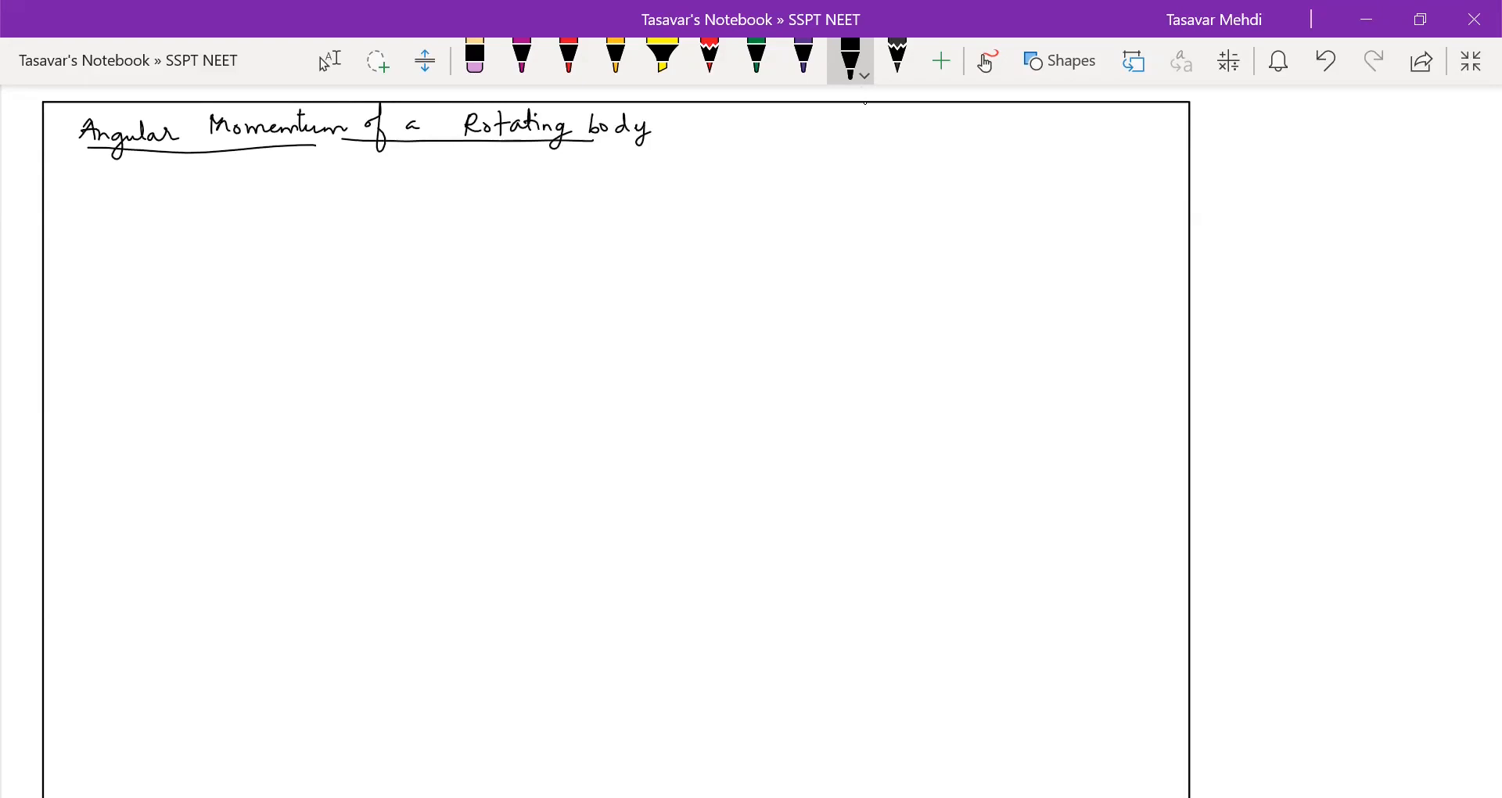
pyautogui.moveTo(272, 260); pyautogui.dragTo(297, 258)
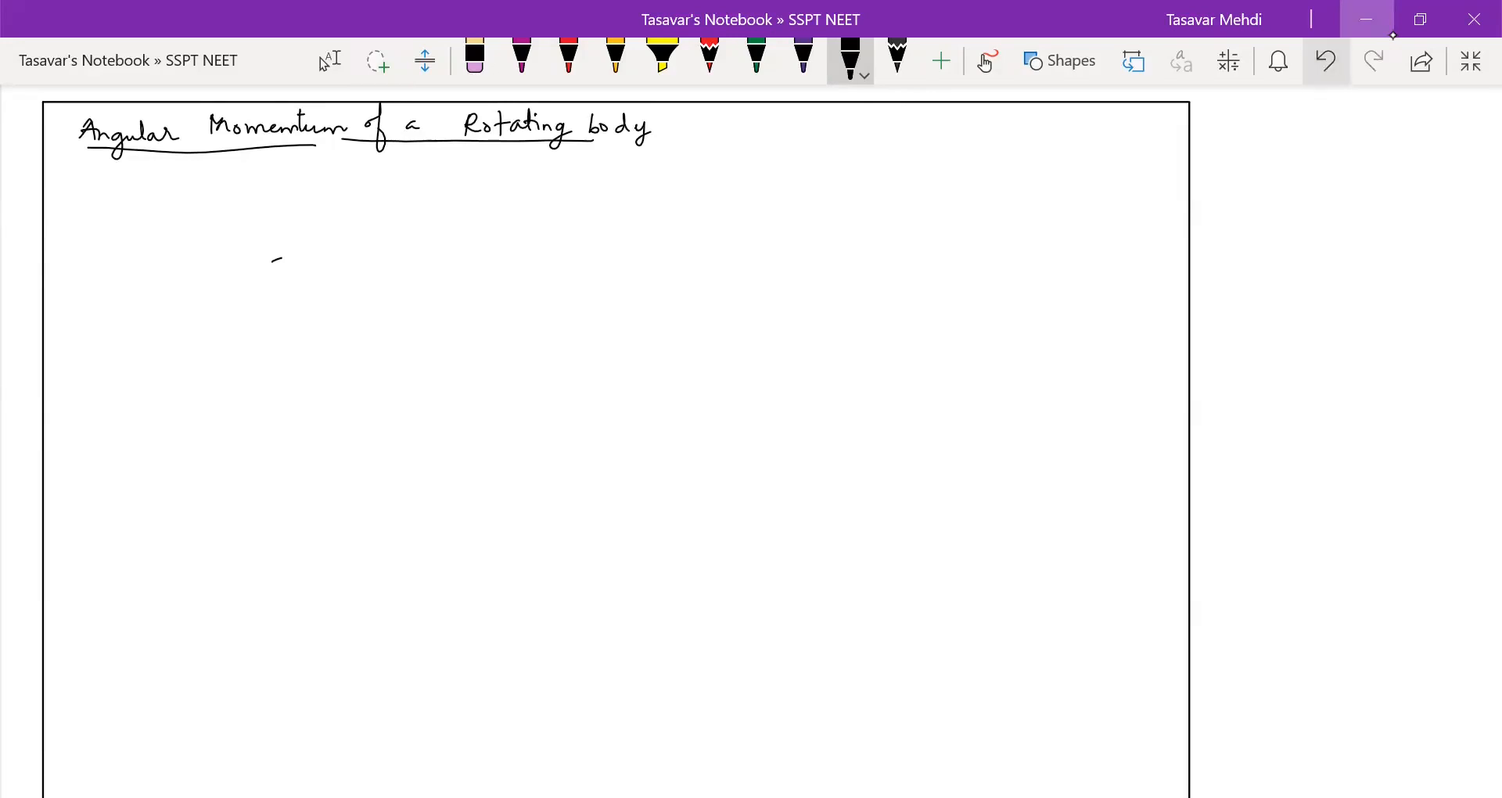
# Sketch an irregular blob with an arrow labelled "Rigid Body of mass M".
pyautogui.moveTo(272, 254); pyautogui.dragTo(441, 432)
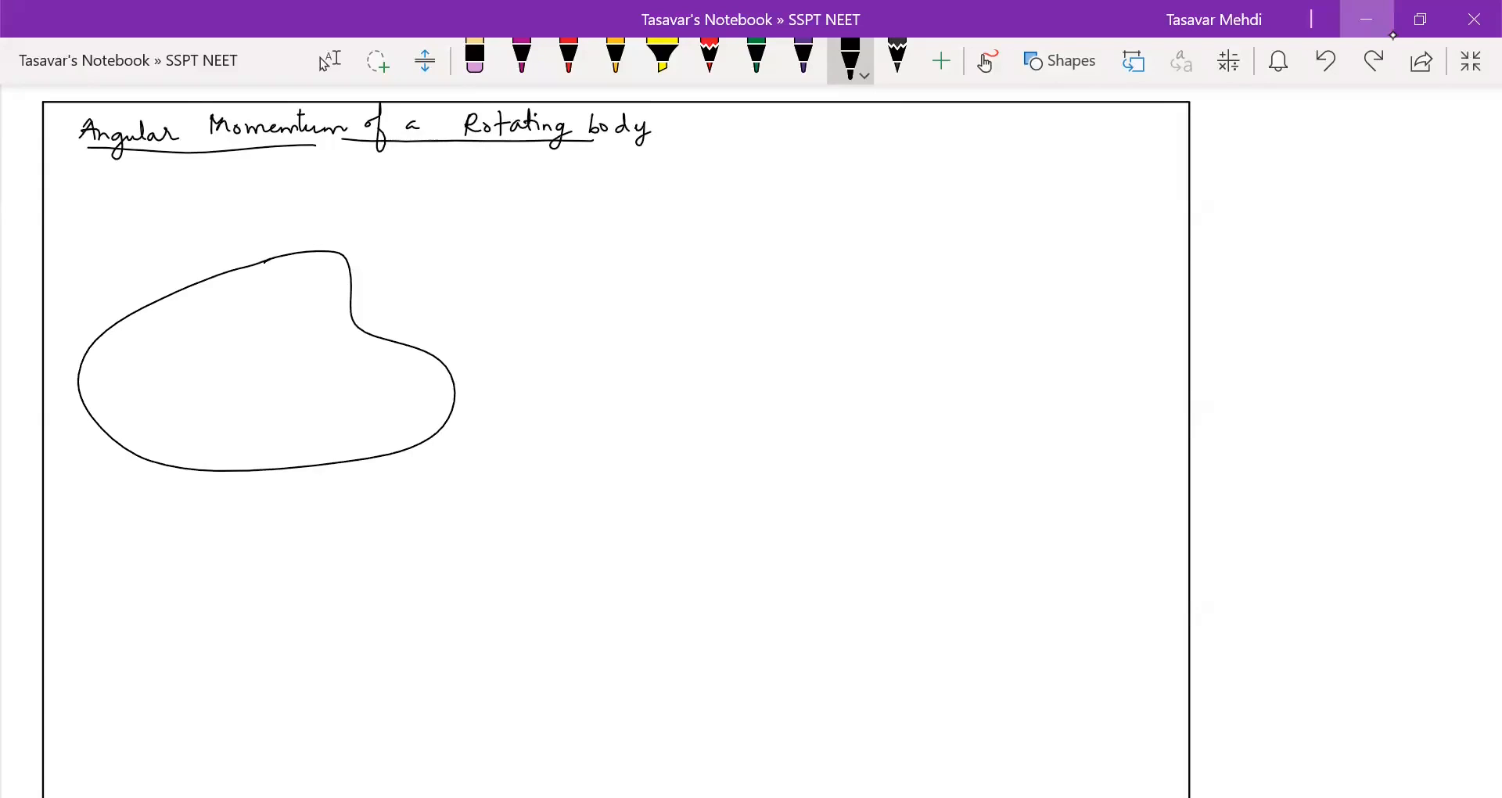
pyautogui.moveTo(383, 325); pyautogui.dragTo(451, 316)
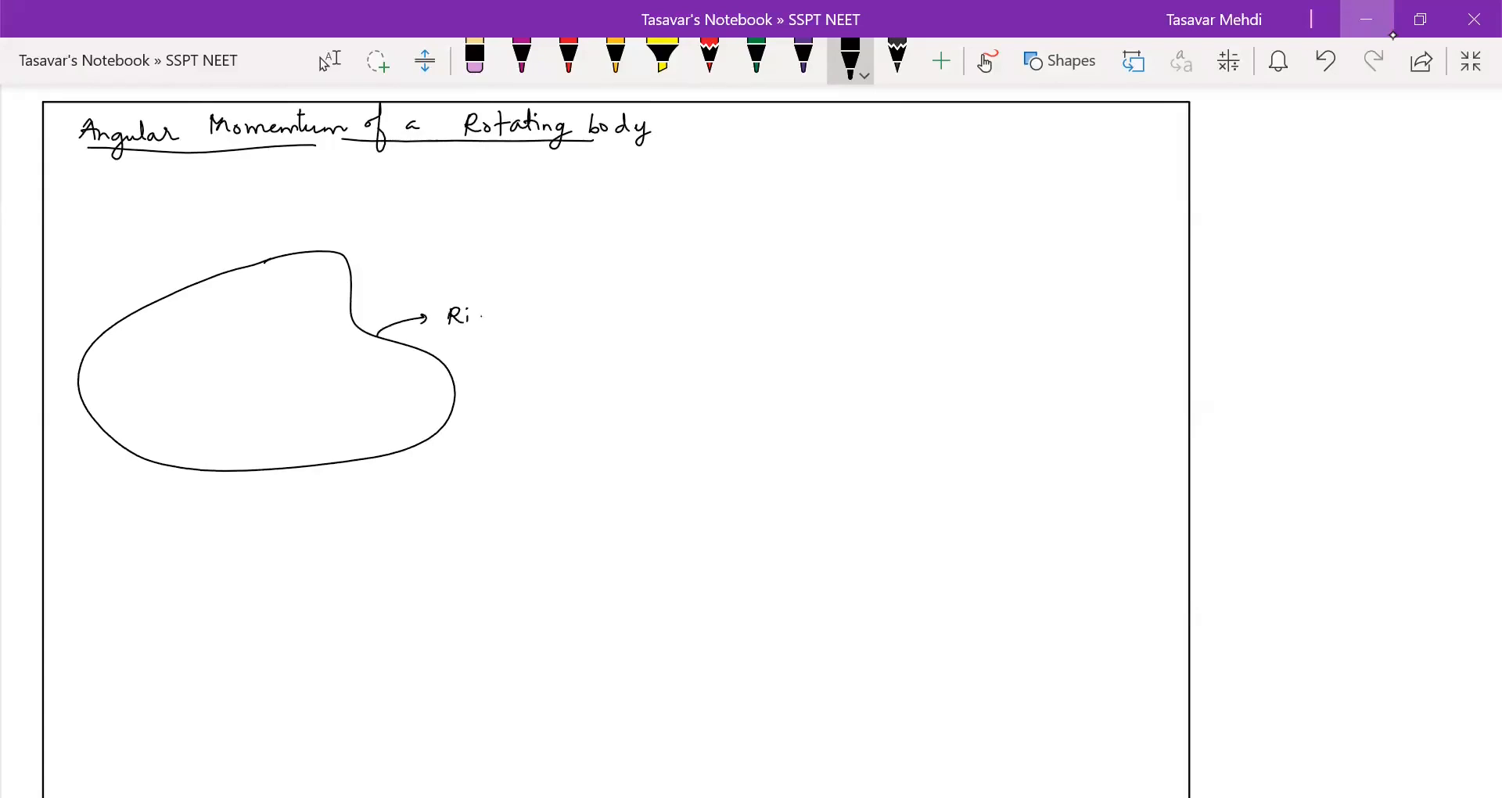
pyautogui.write('Rigid Body')
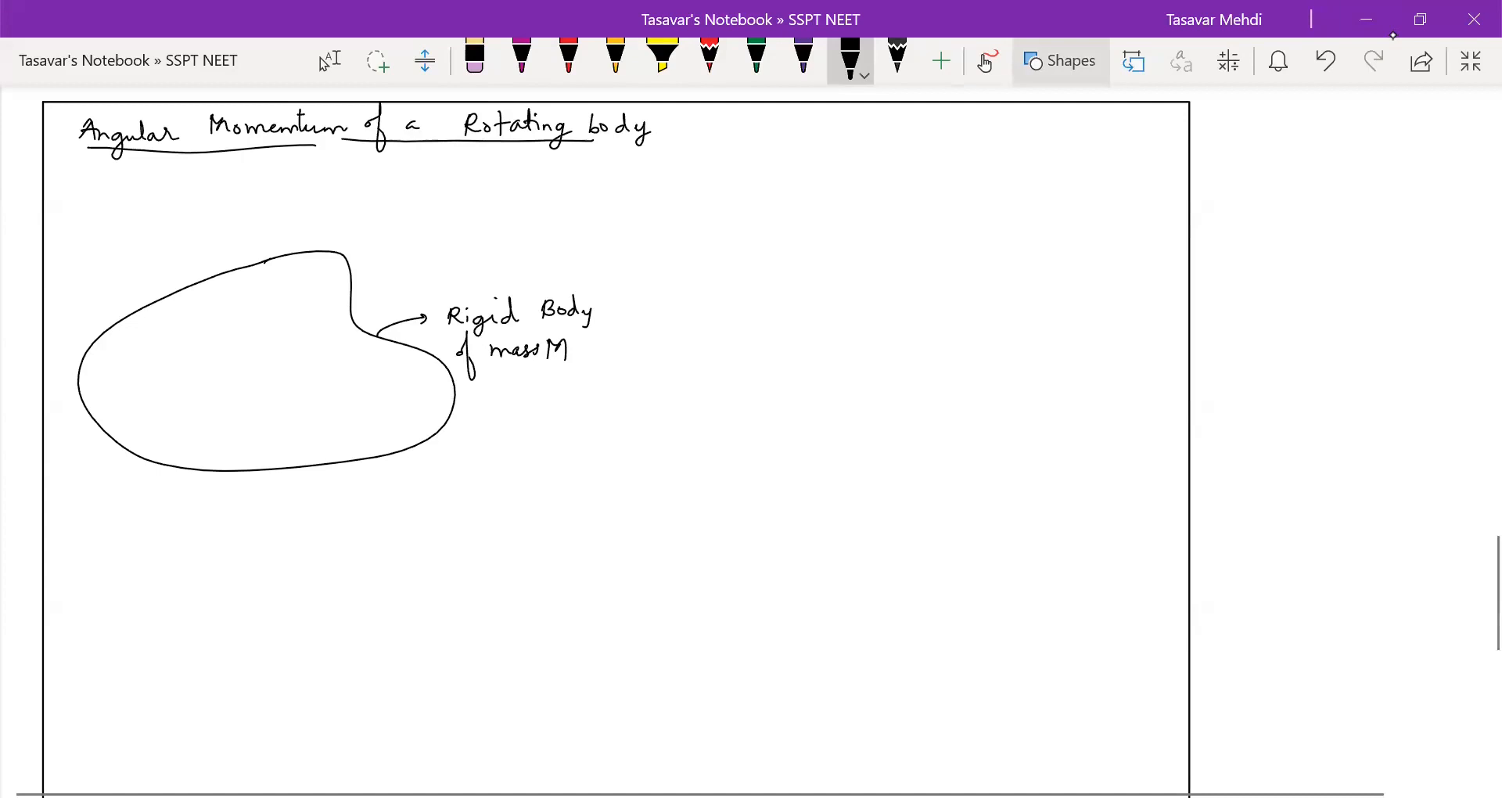
# Redraw a vertical double-arrow rotation axis through the body, marked ω and O.
pyautogui.moveTo(110, 181); pyautogui.dragTo(86, 546)
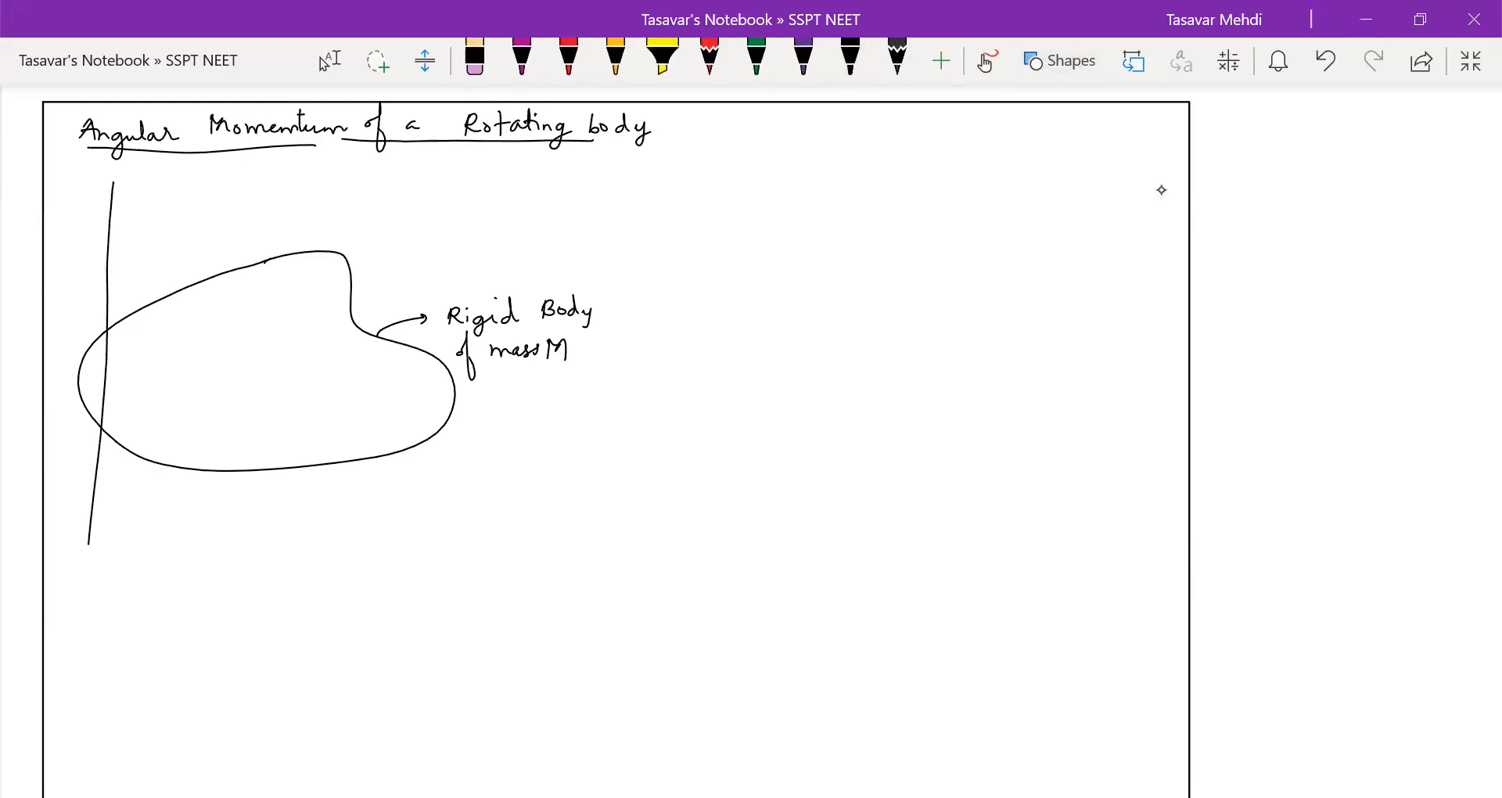
pyautogui.click(848, 60)
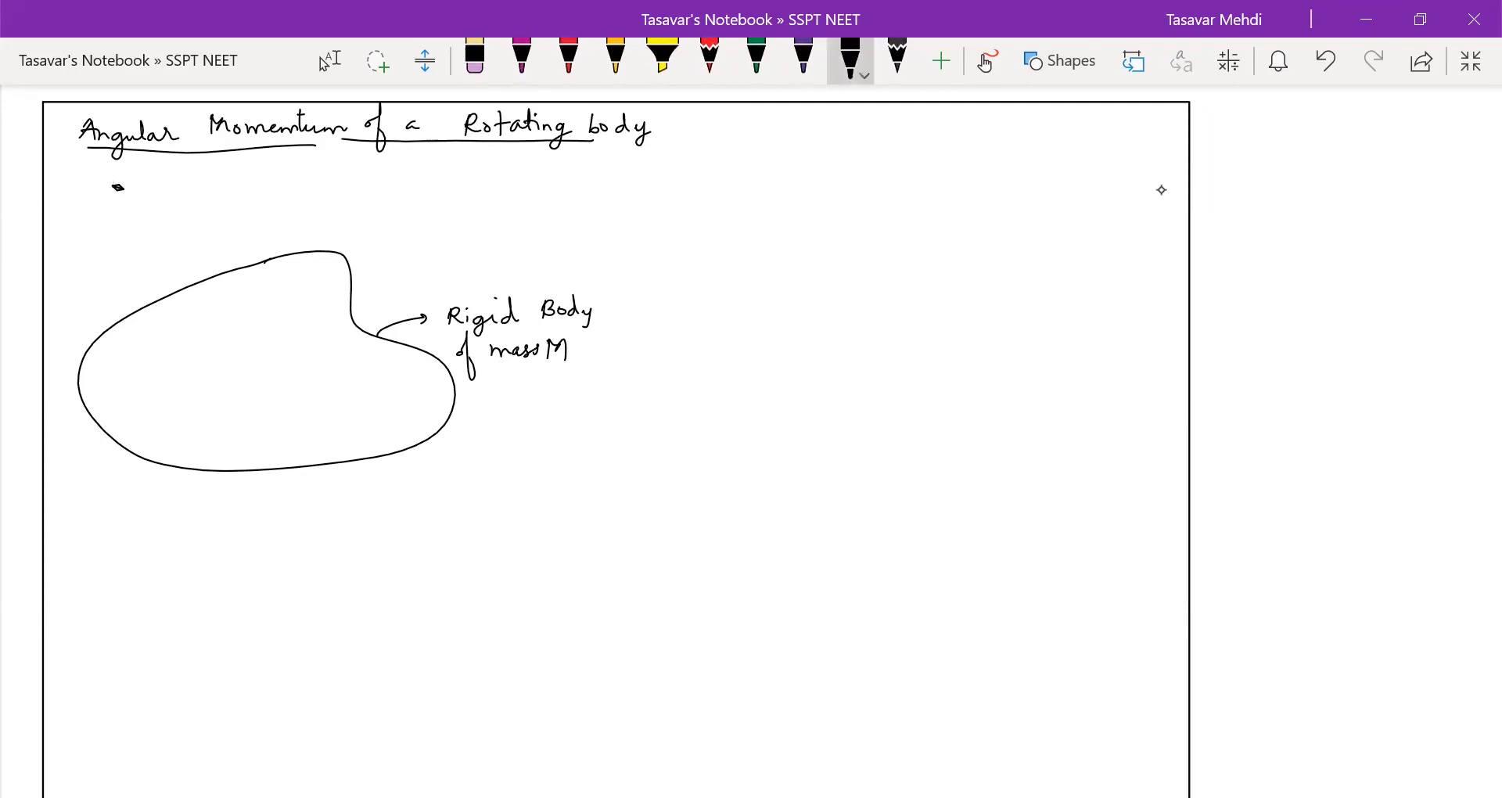
pyautogui.click(1059, 61)
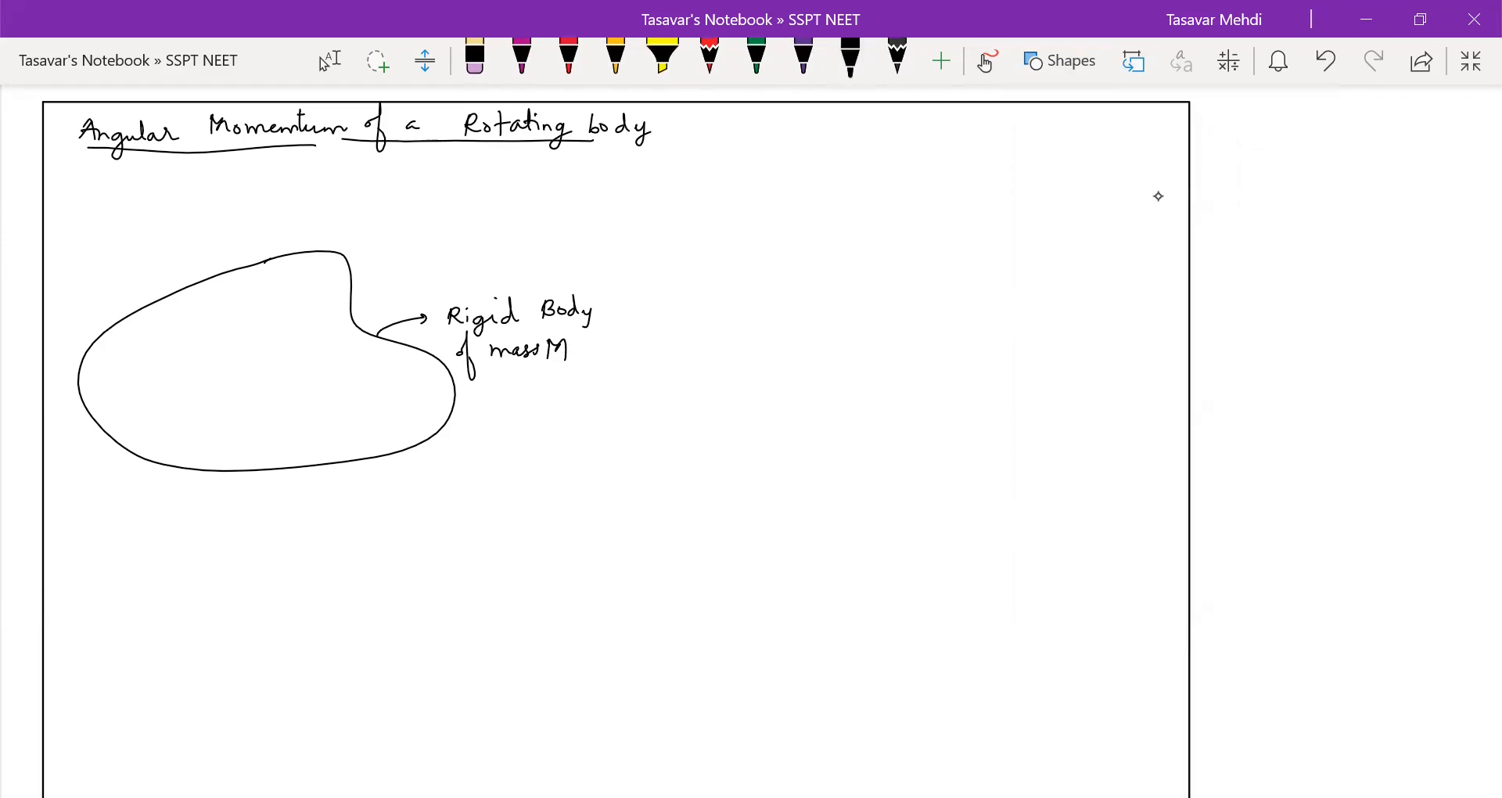
pyautogui.moveTo(109, 201); pyautogui.dragTo(100, 523)
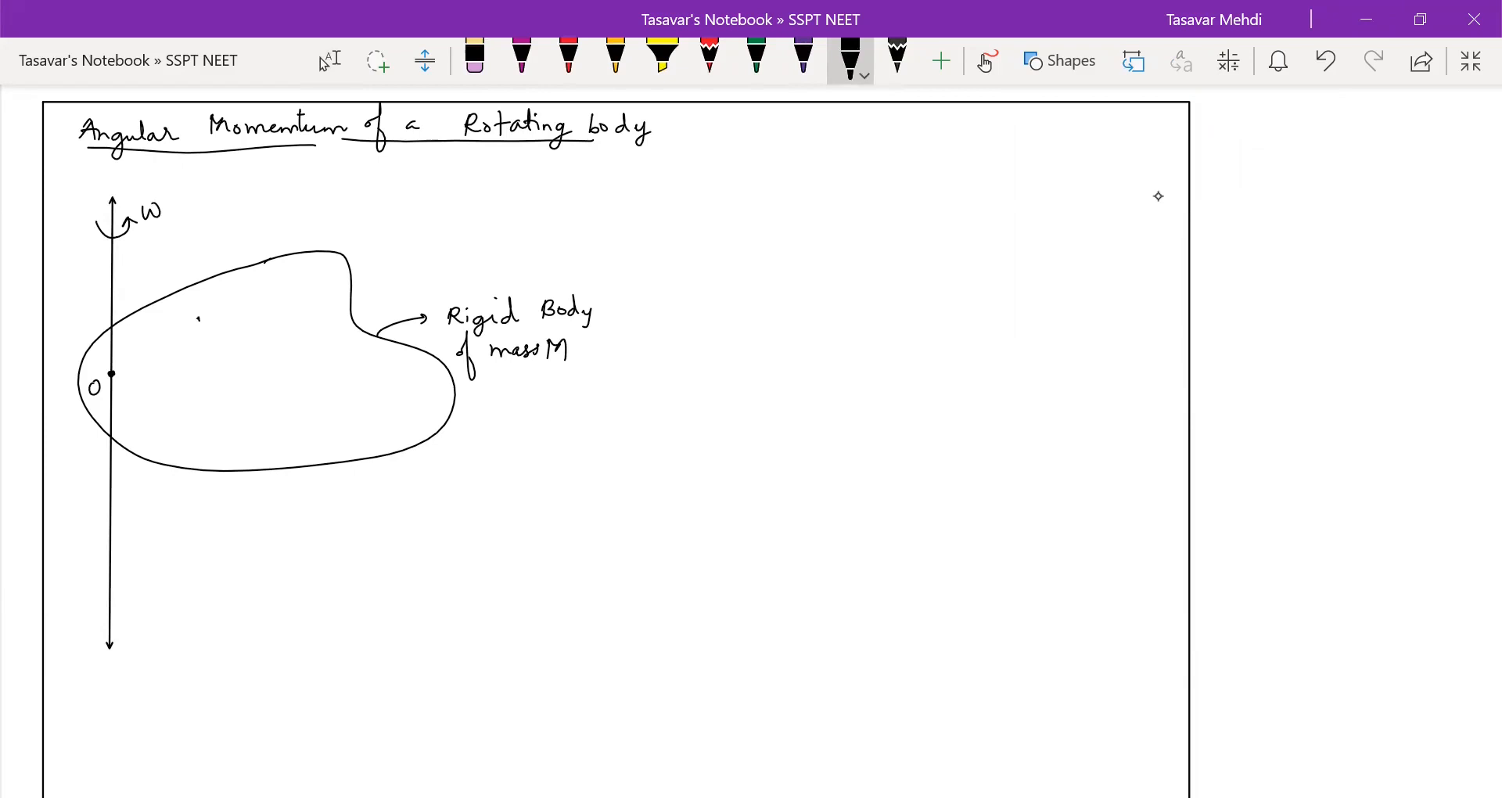
# Draw radius lines r1, r2, r3, rn from O to particles m1, m2, m3, mn.
pyautogui.moveTo(109, 374); pyautogui.dragTo(199, 319)
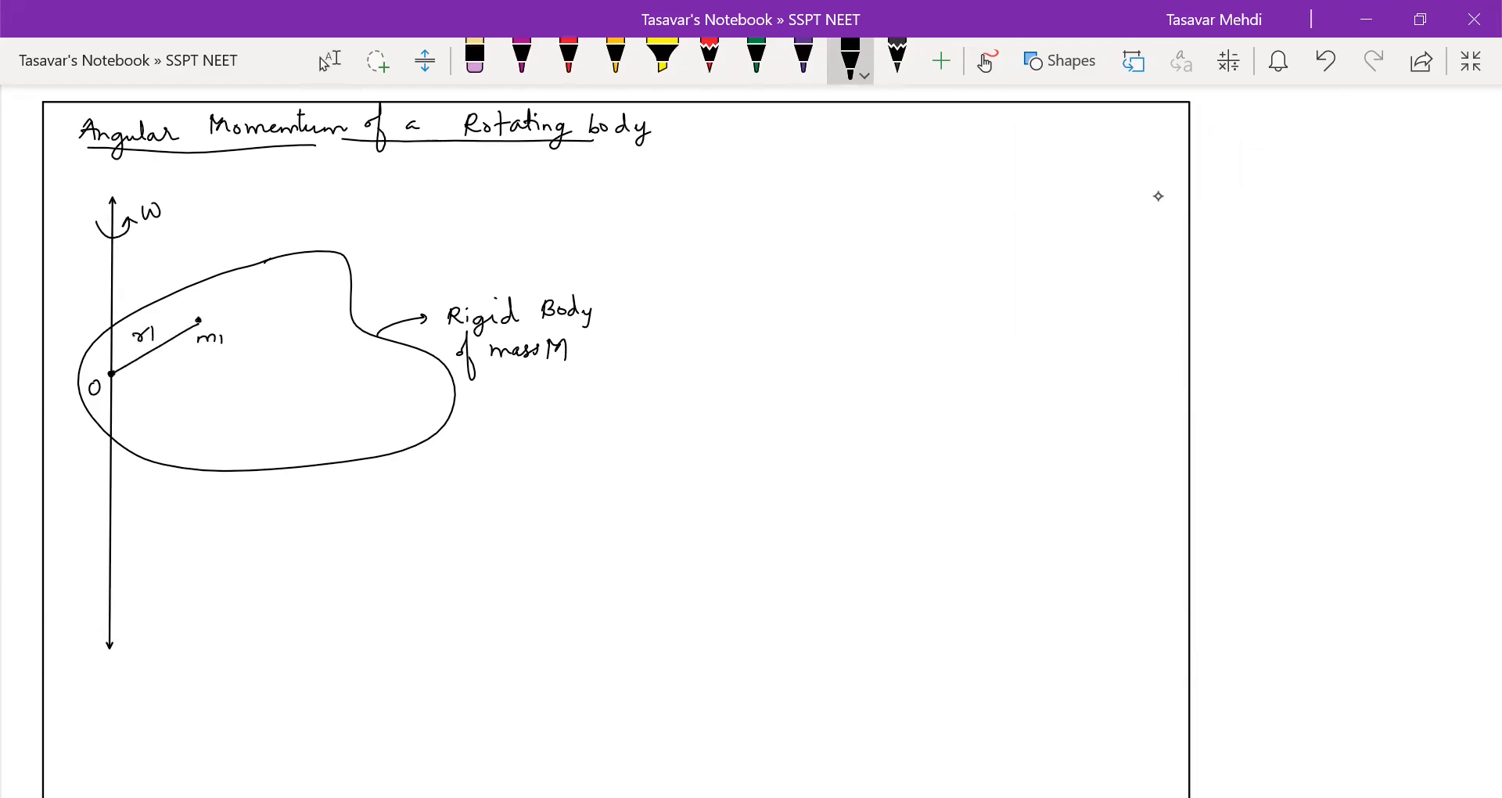
pyautogui.moveTo(109, 374); pyautogui.dragTo(349, 364)
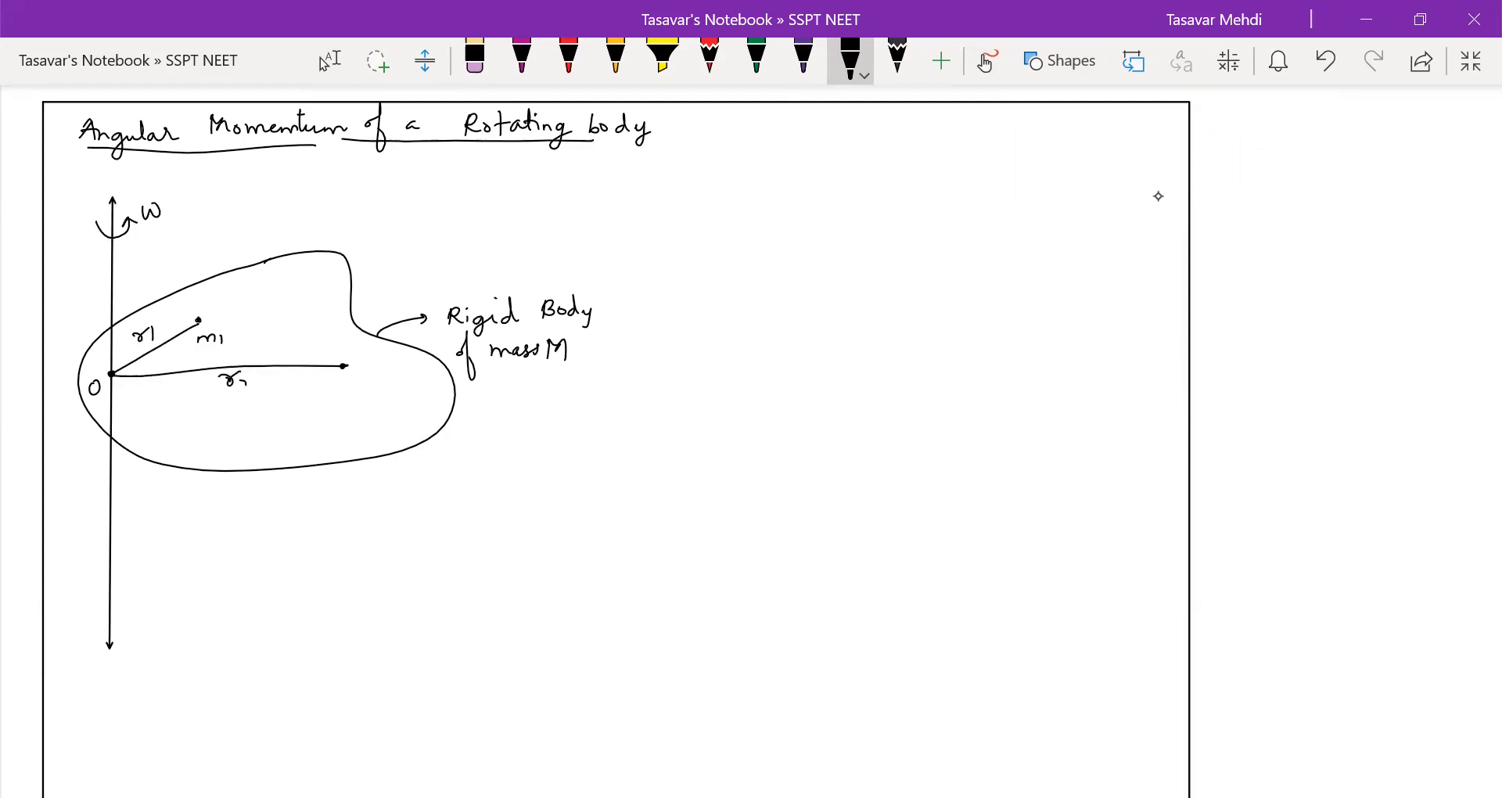
pyautogui.write('m2')
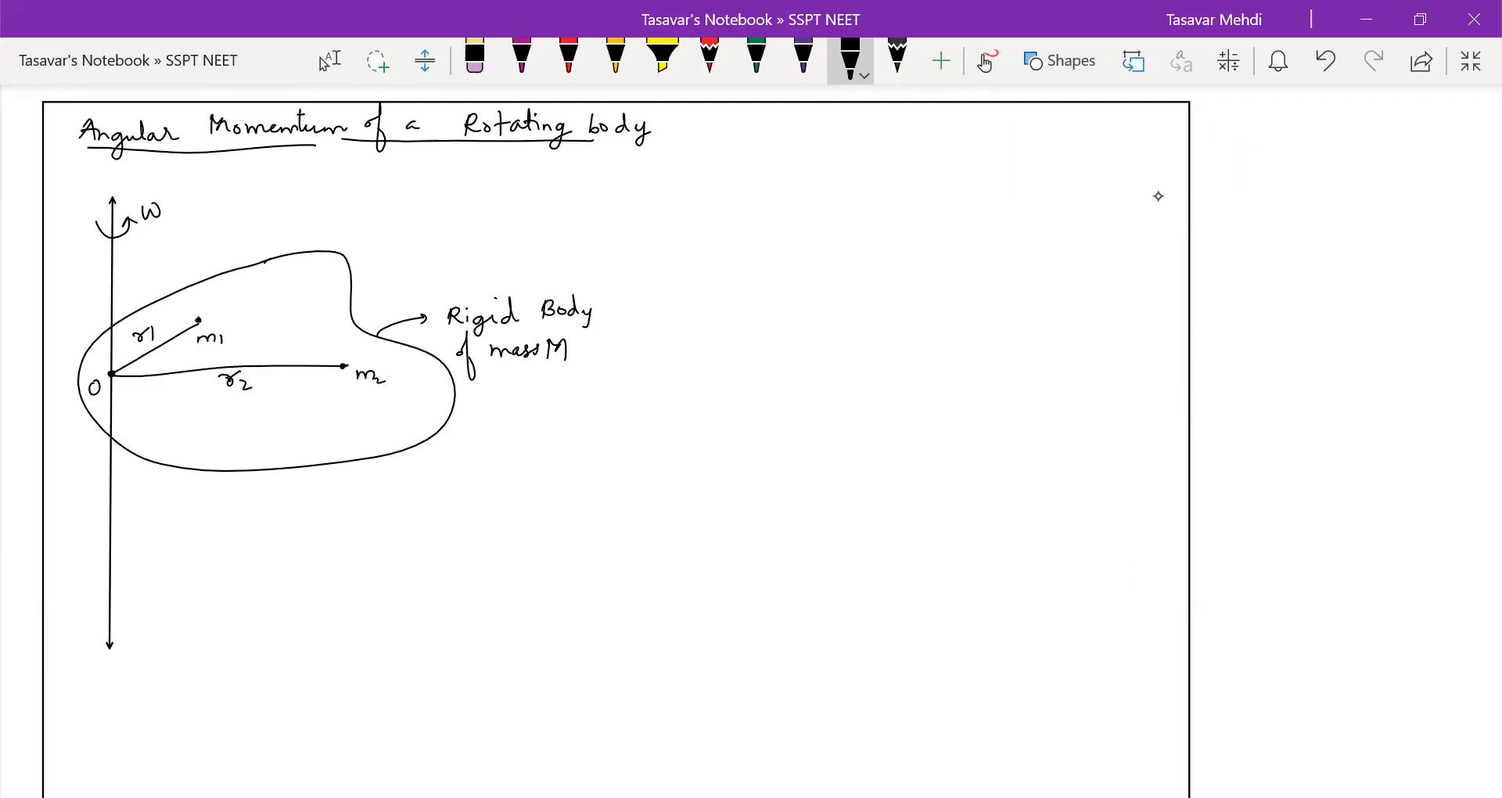
pyautogui.moveTo(111, 374); pyautogui.dragTo(127, 422)
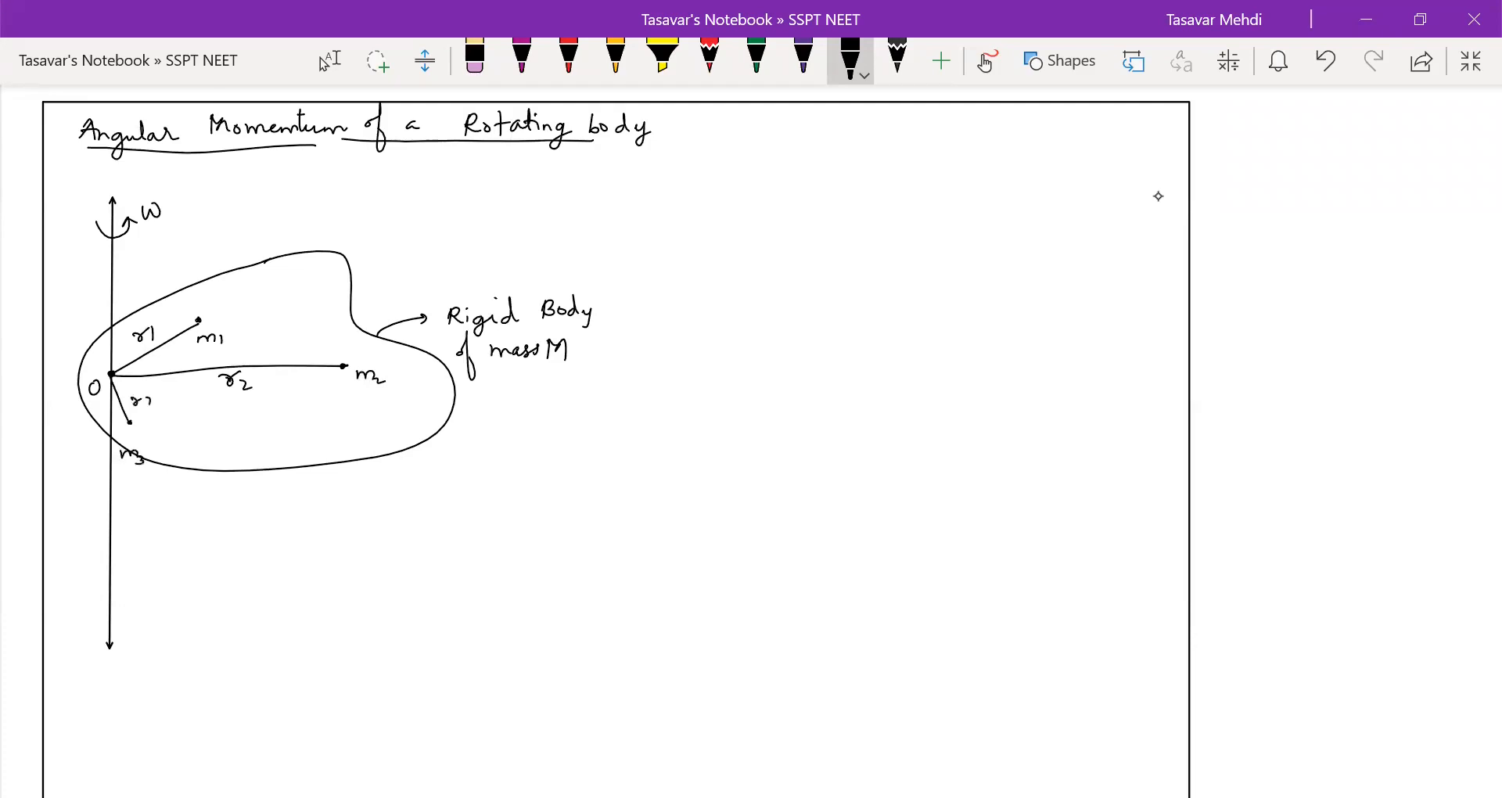
pyautogui.moveTo(112, 377); pyautogui.dragTo(322, 433)
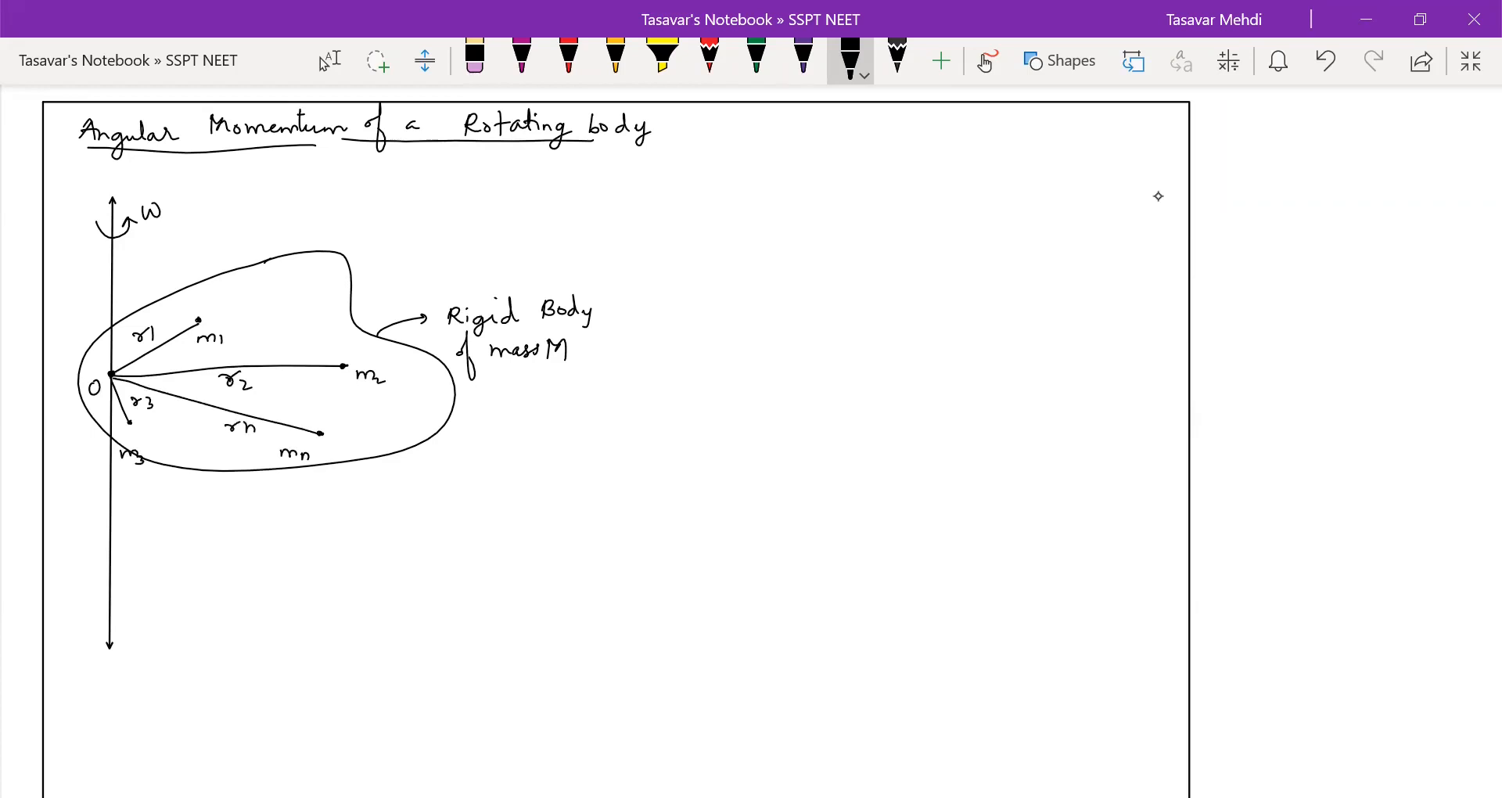
# In red ink, draw momentum arrows p1, p2, p3, pn at particles m1, m2, m3, mn.
pyautogui.click(568, 57)
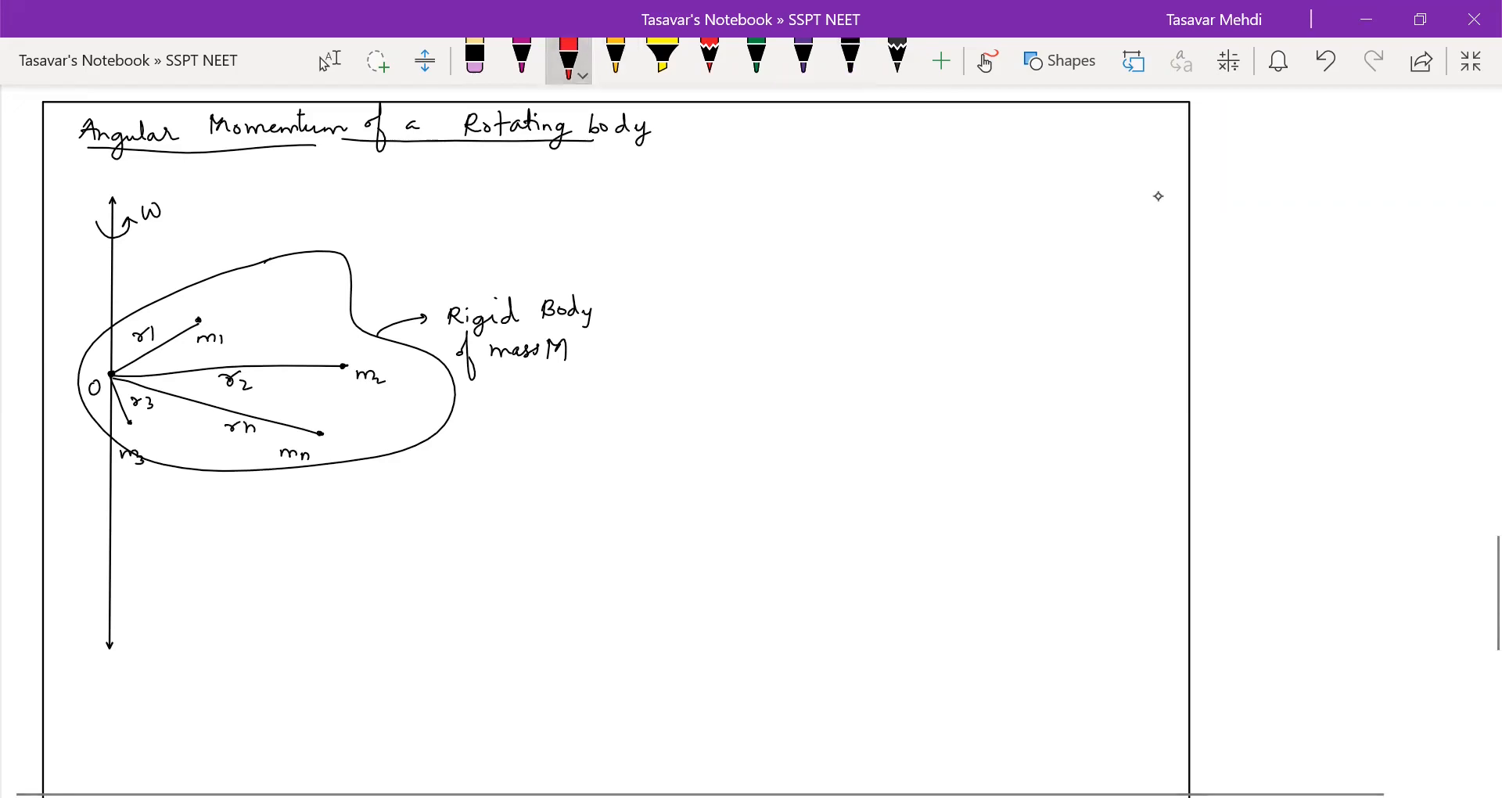
pyautogui.moveTo(198, 324); pyautogui.dragTo(186, 288)
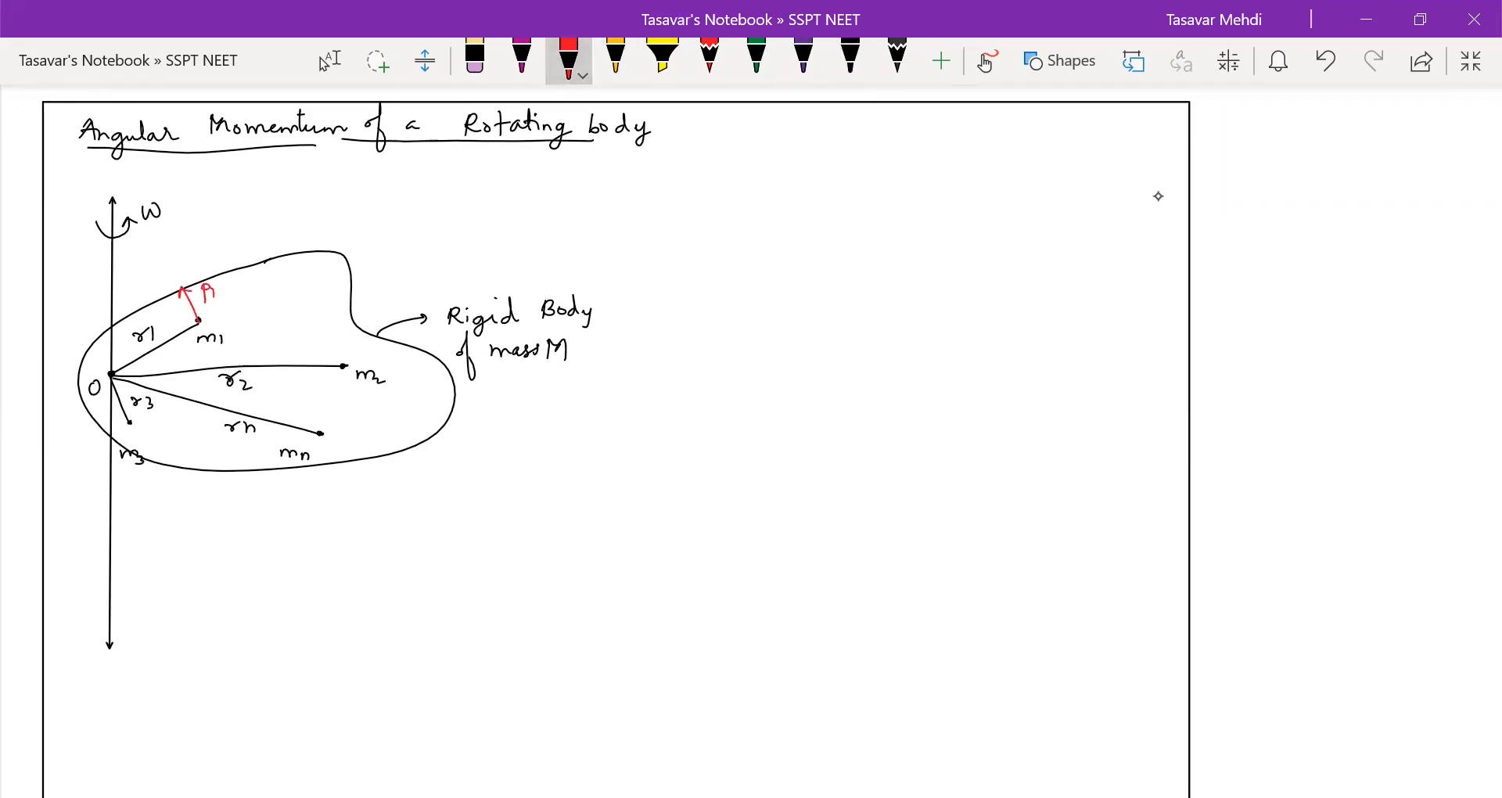
pyautogui.moveTo(344, 369); pyautogui.dragTo(347, 330)
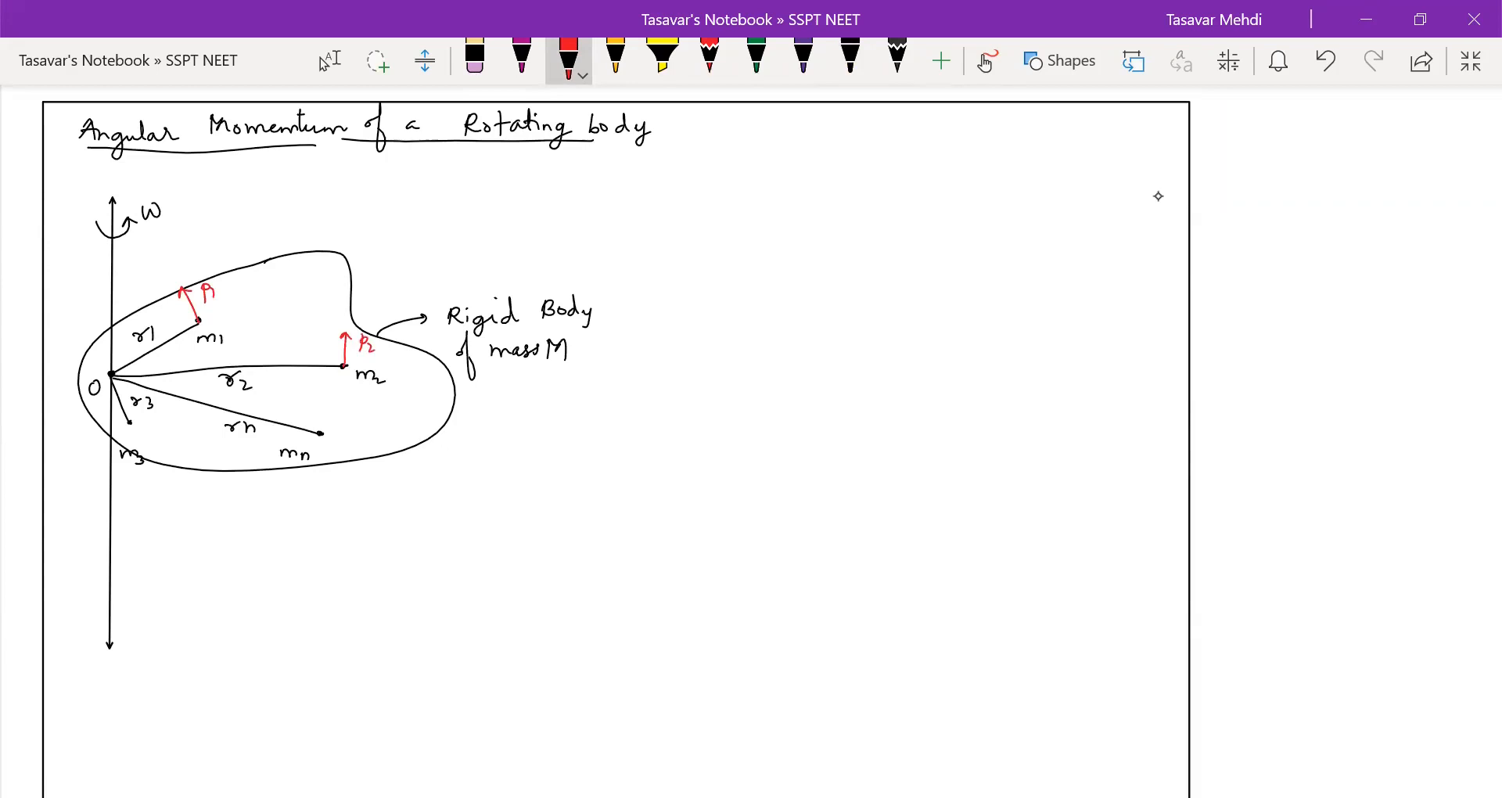
pyautogui.moveTo(326, 431); pyautogui.dragTo(349, 402)
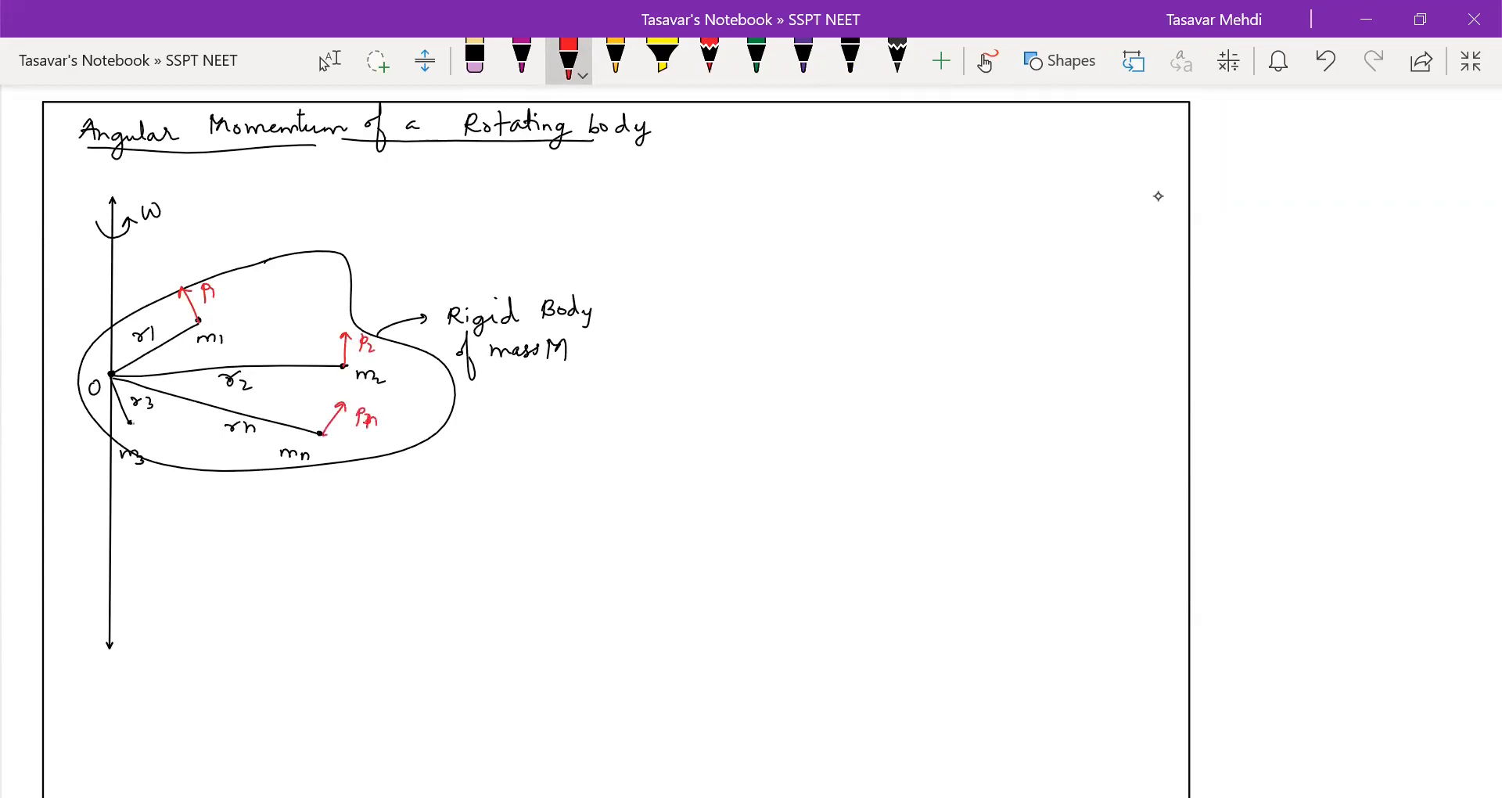
pyautogui.moveTo(139, 421); pyautogui.dragTo(168, 411)
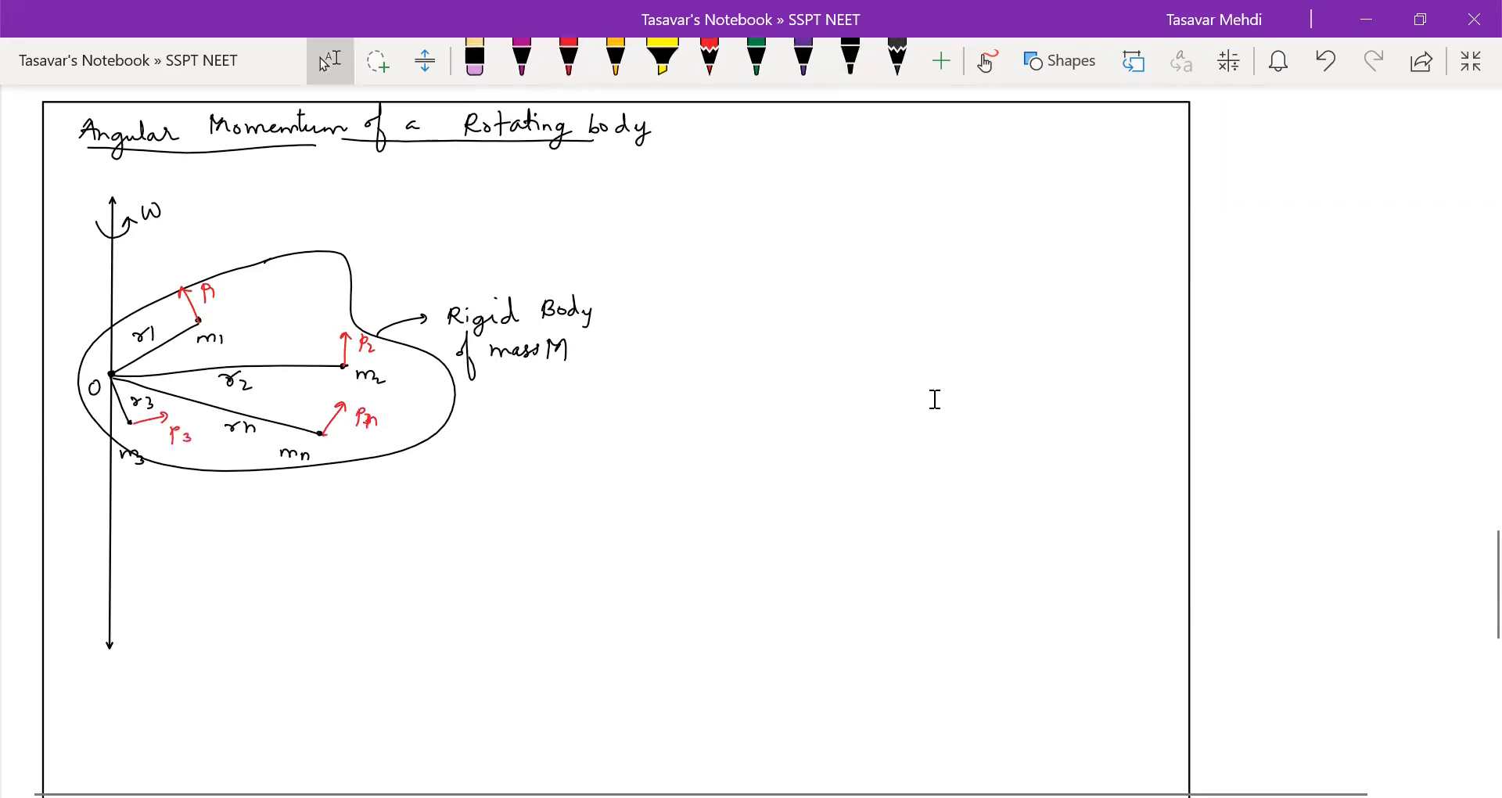
# Write that masses m1…mn are situated at perpendicular distances r1…rn.
pyautogui.scroll(-3)
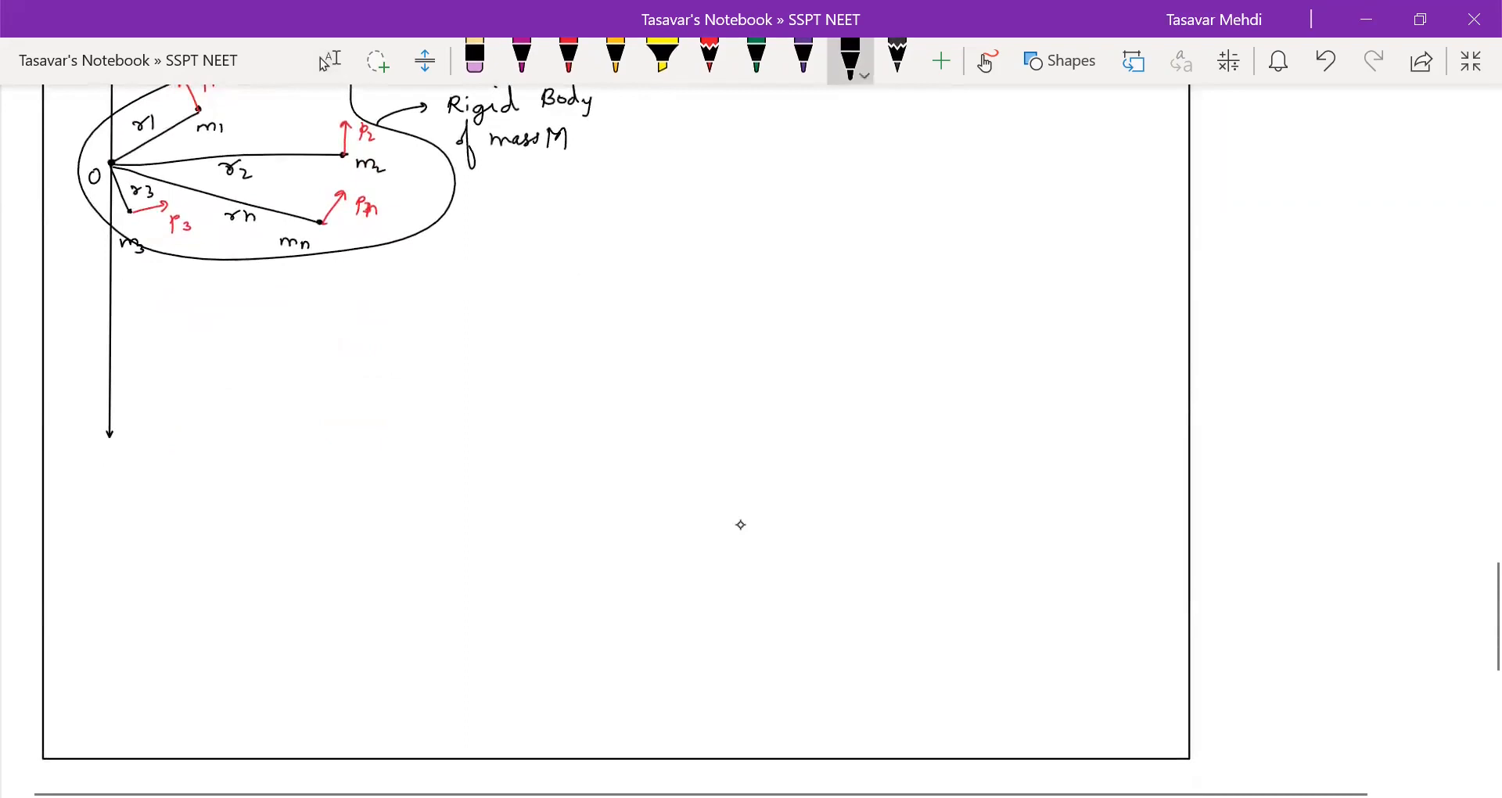
pyautogui.write('m, m2 , m3')
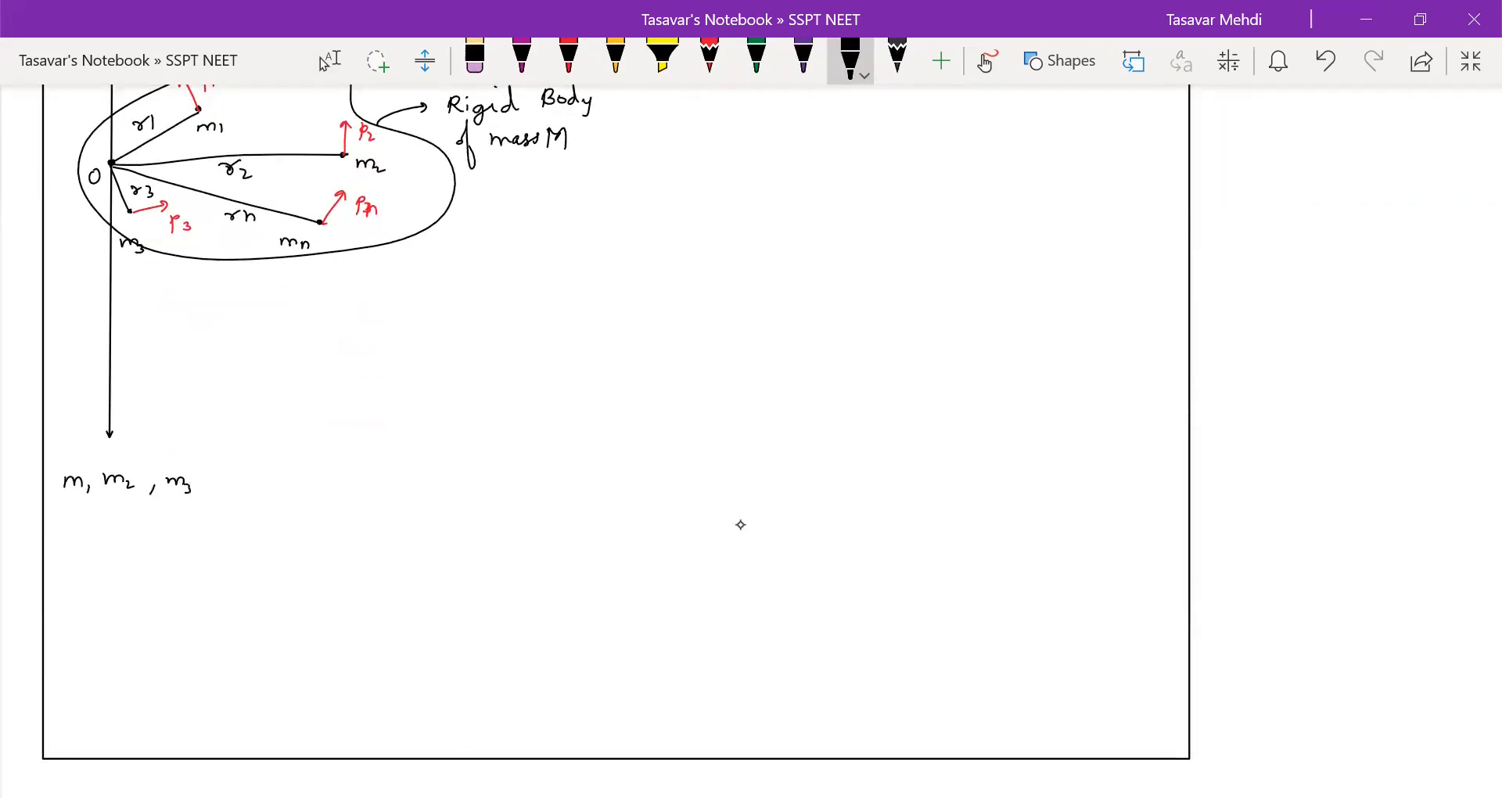
pyautogui.write('... mr are masse')
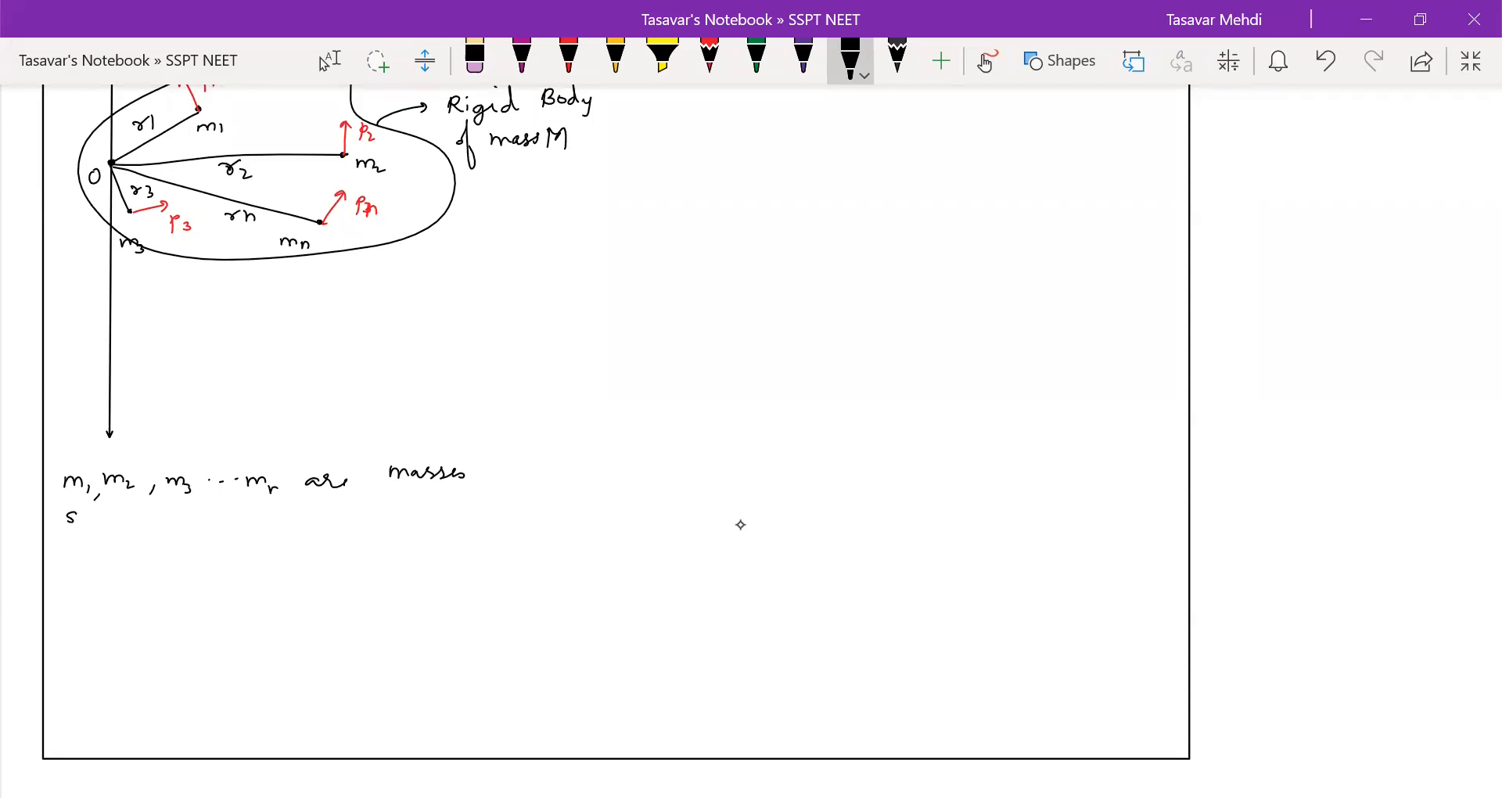
pyautogui.write('situal')
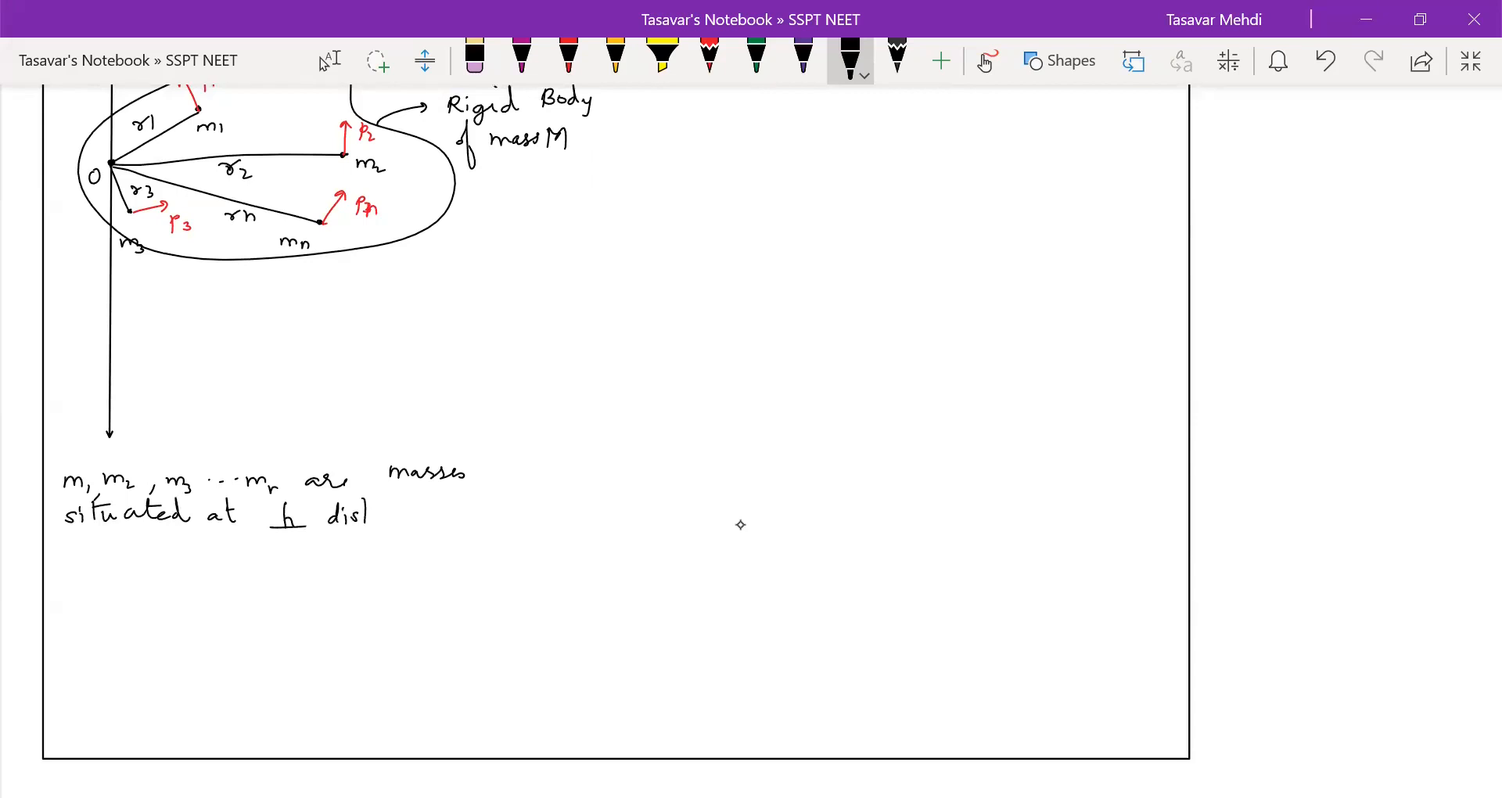
pyautogui.write('distance')
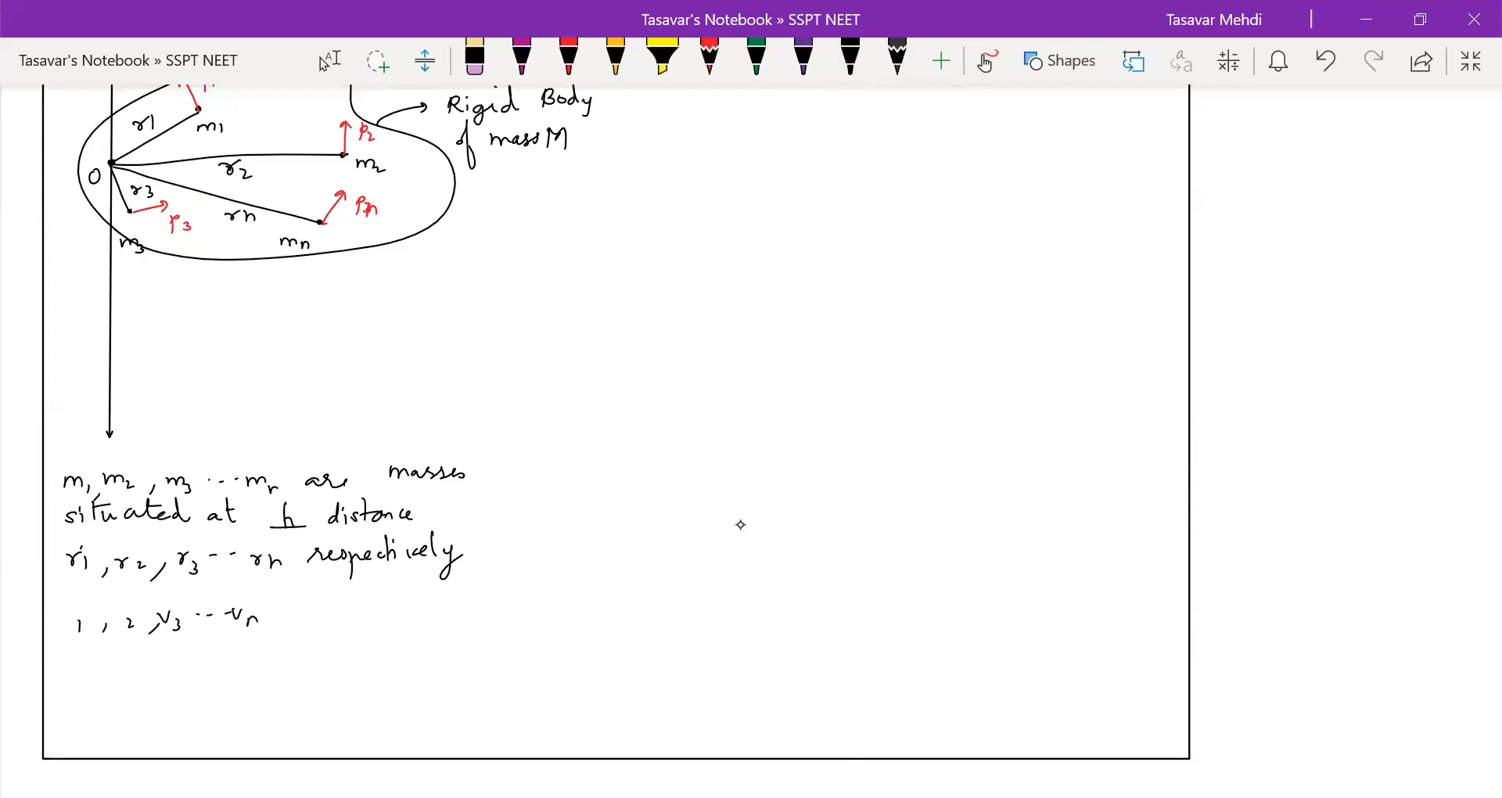
# Write that p1…pn are their linear momenta.
pyautogui.click(848, 59)
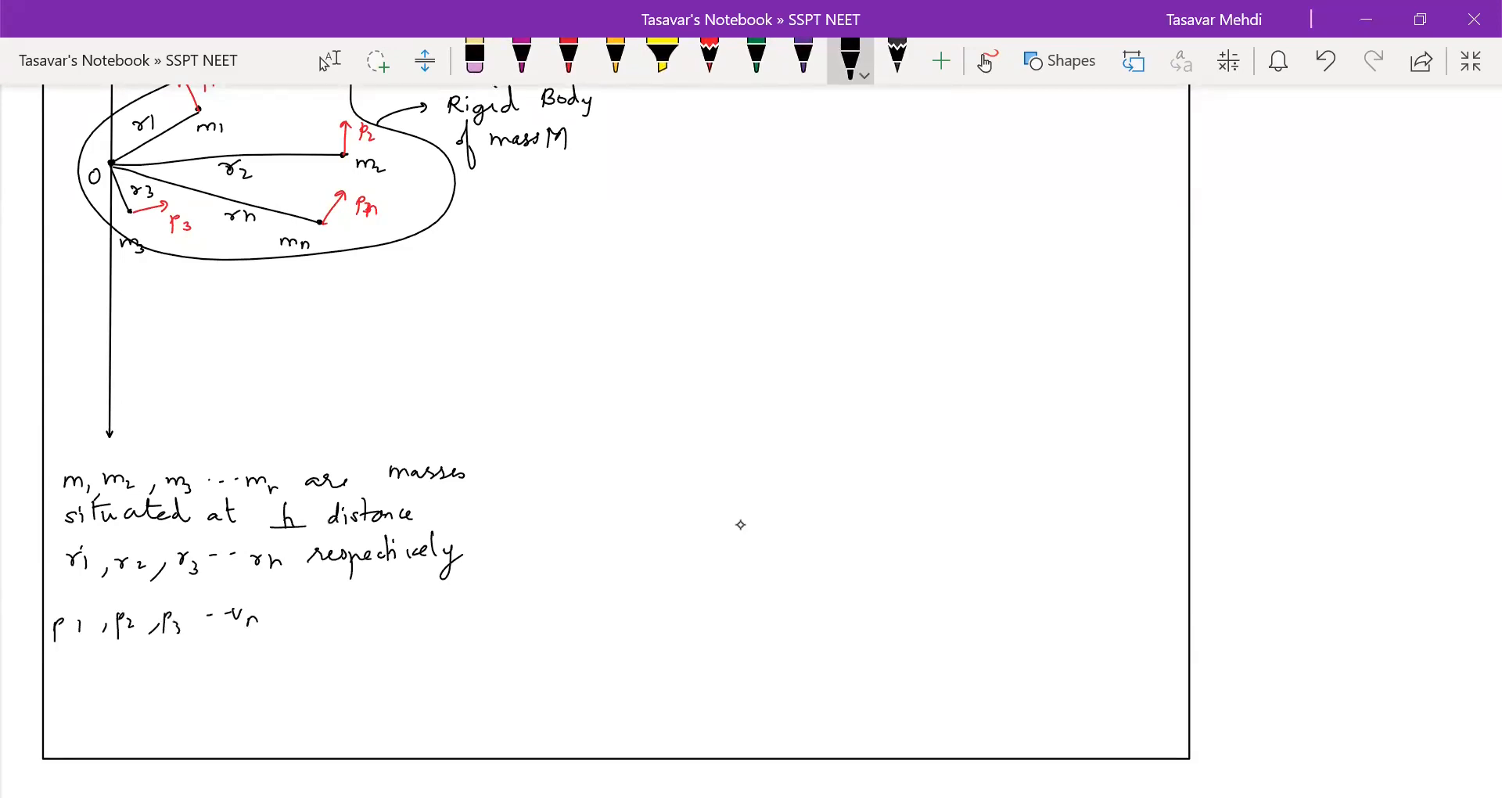
pyautogui.write('Pn are')
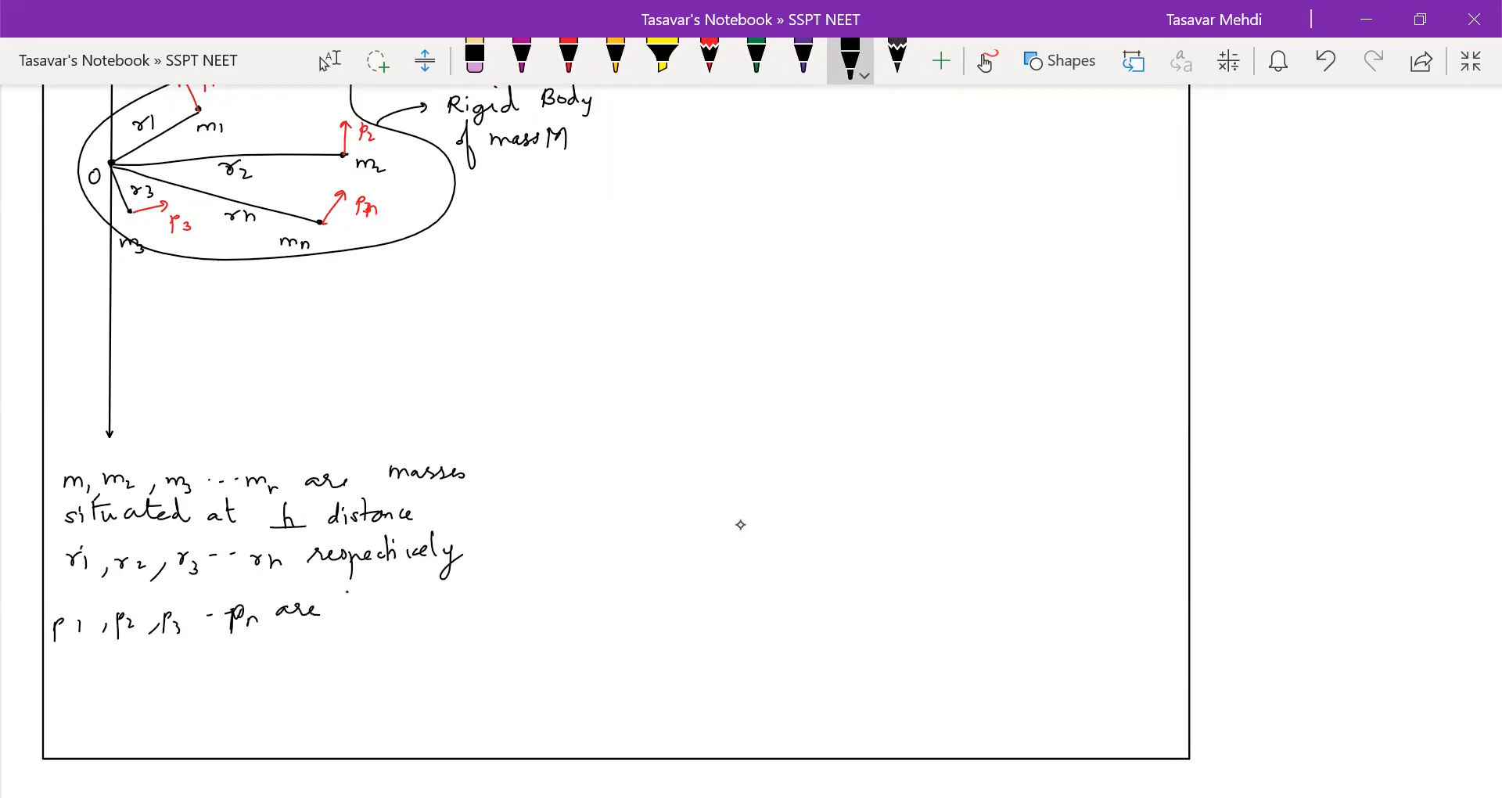
pyautogui.write('their')
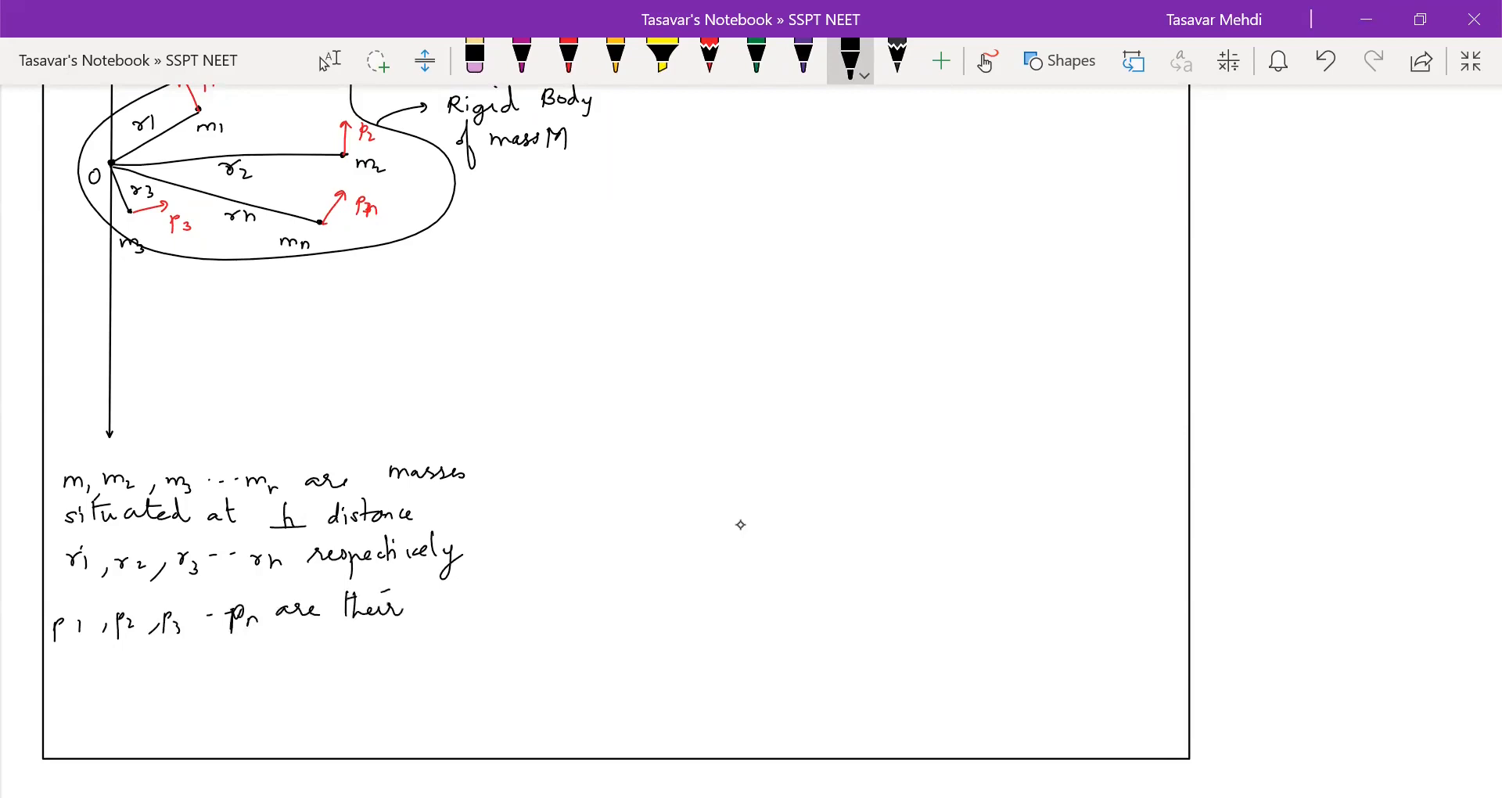
pyautogui.write('linear')
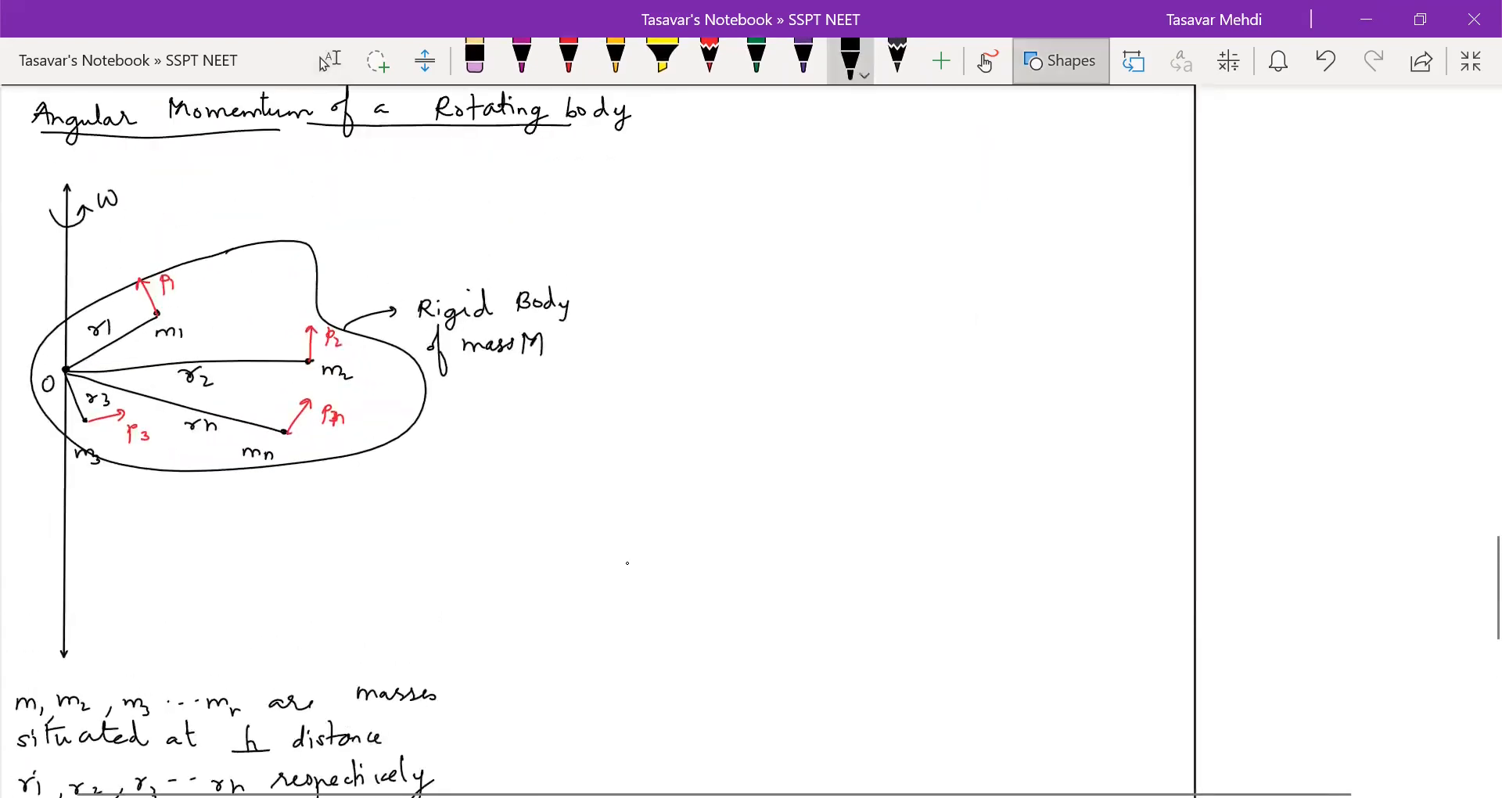
# Beside a vertical divider, write linear momentum p = m·v = m(rω).
pyautogui.moveTo(575, 163); pyautogui.dragTo(527, 455)
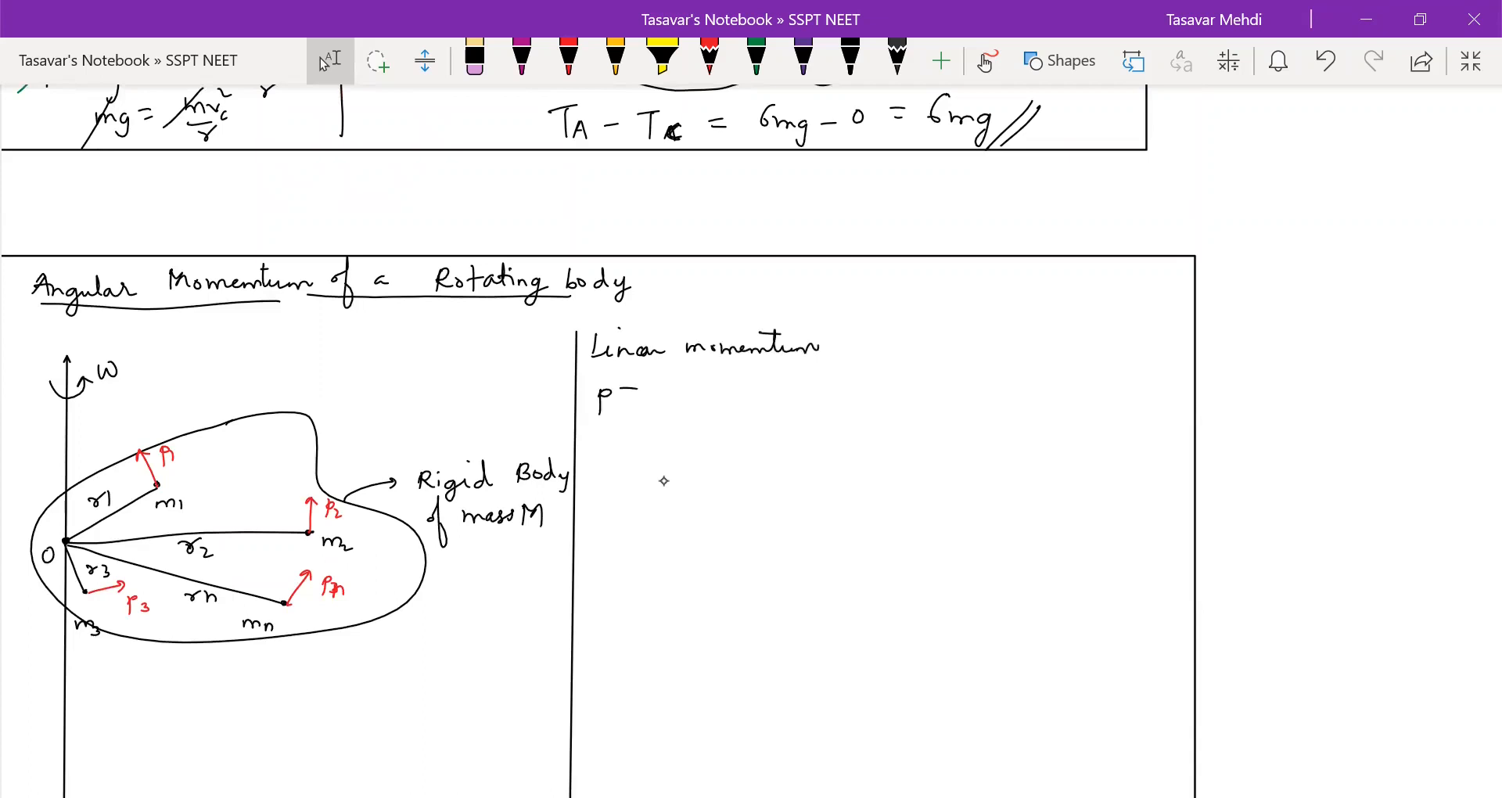
pyautogui.write('= m·v')
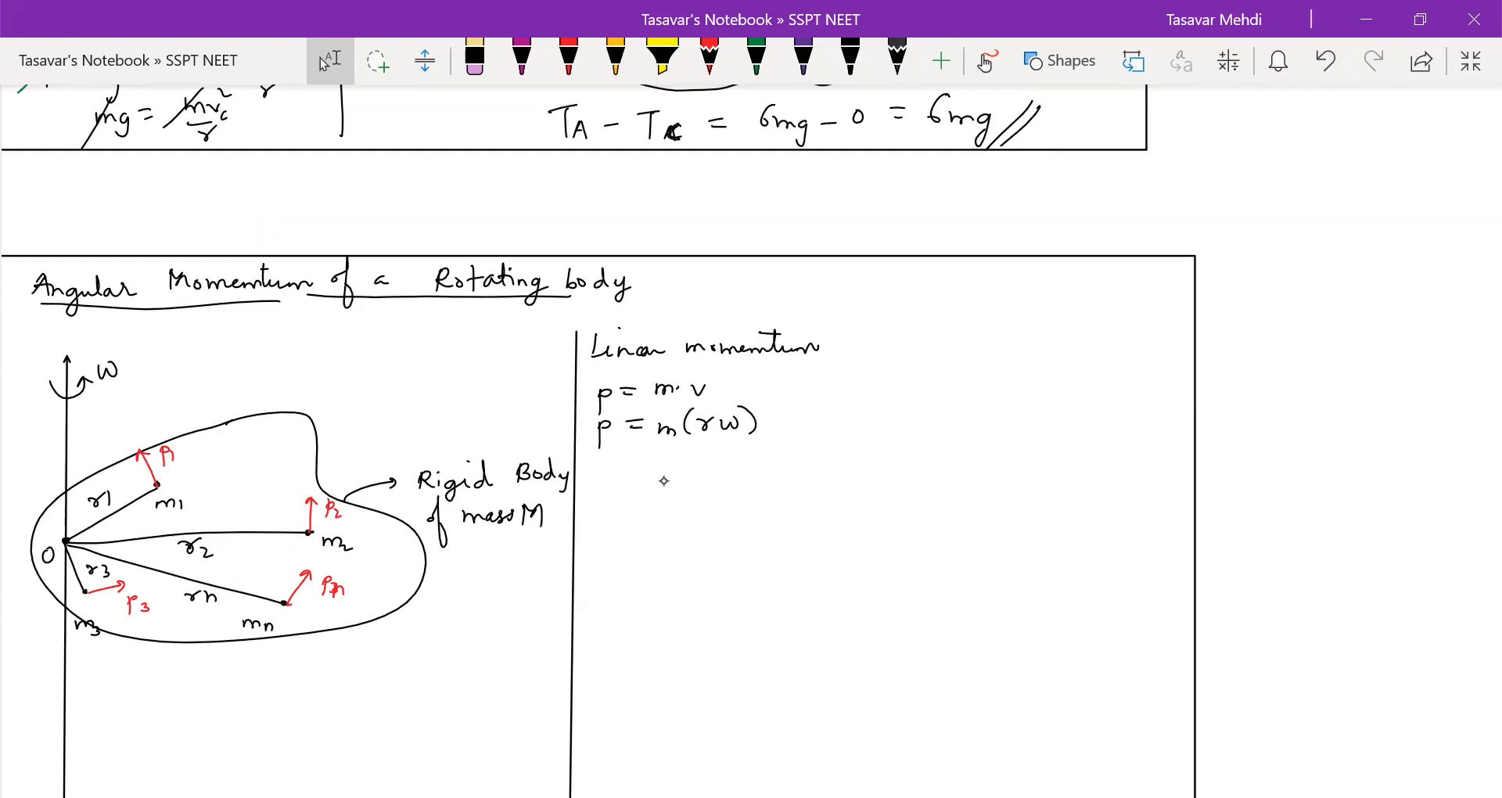
pyautogui.moveTo(591, 488); pyautogui.dragTo(603, 469)
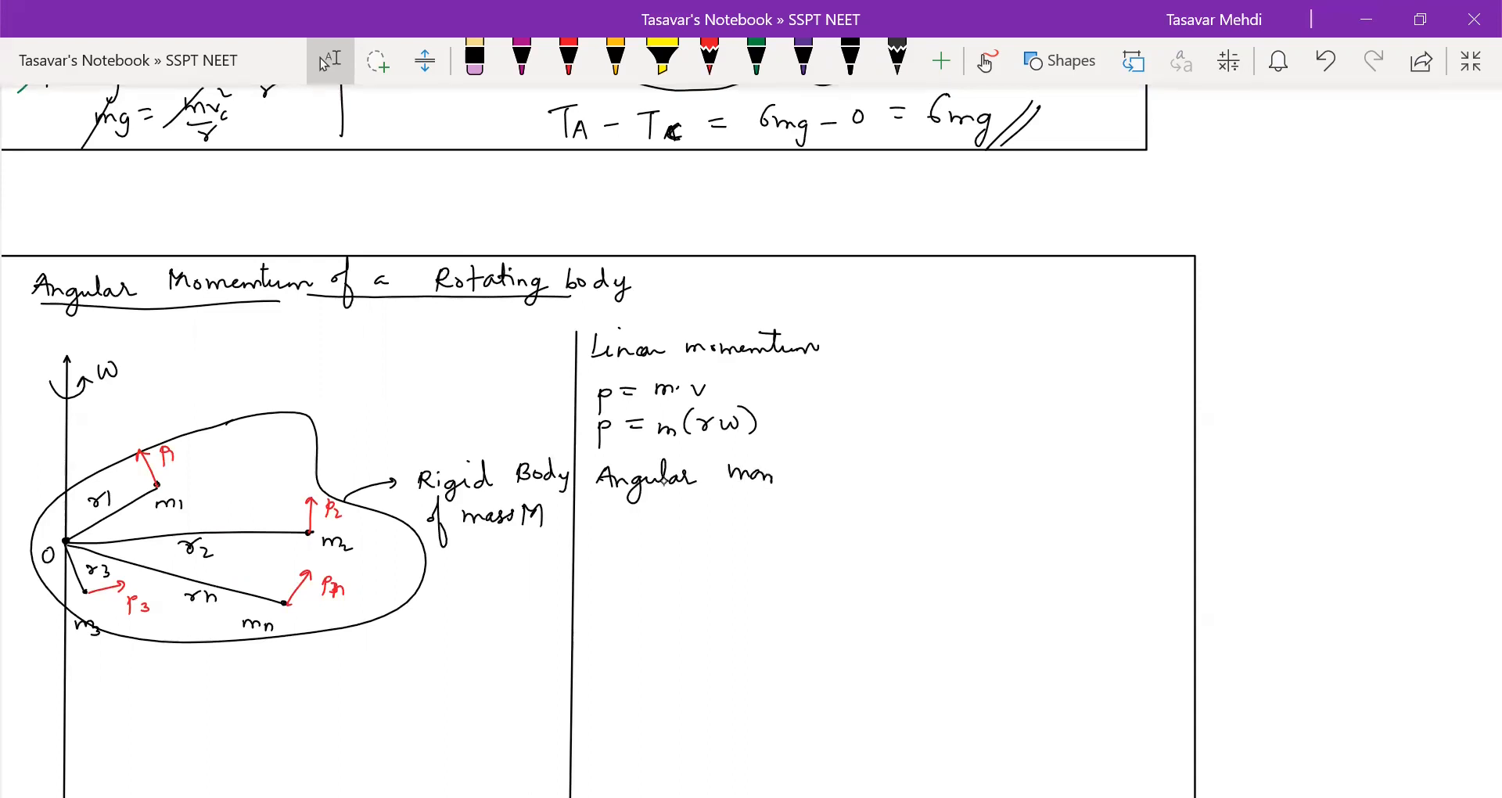
# Write angular momentum L = r×p = rp sin90 = r(mrω) = mr²ω.
pyautogui.write('momentum')
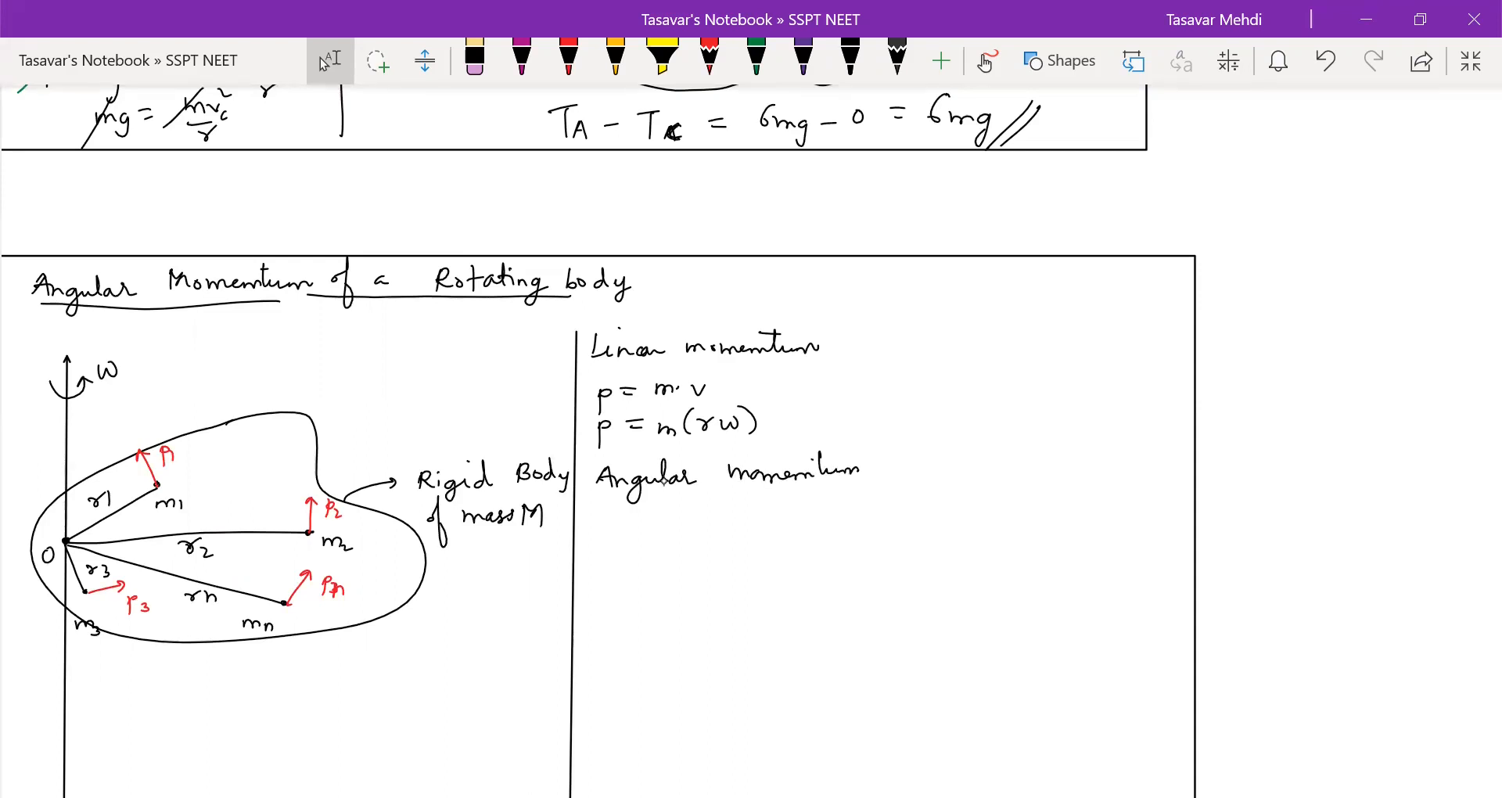
pyautogui.write('L =')
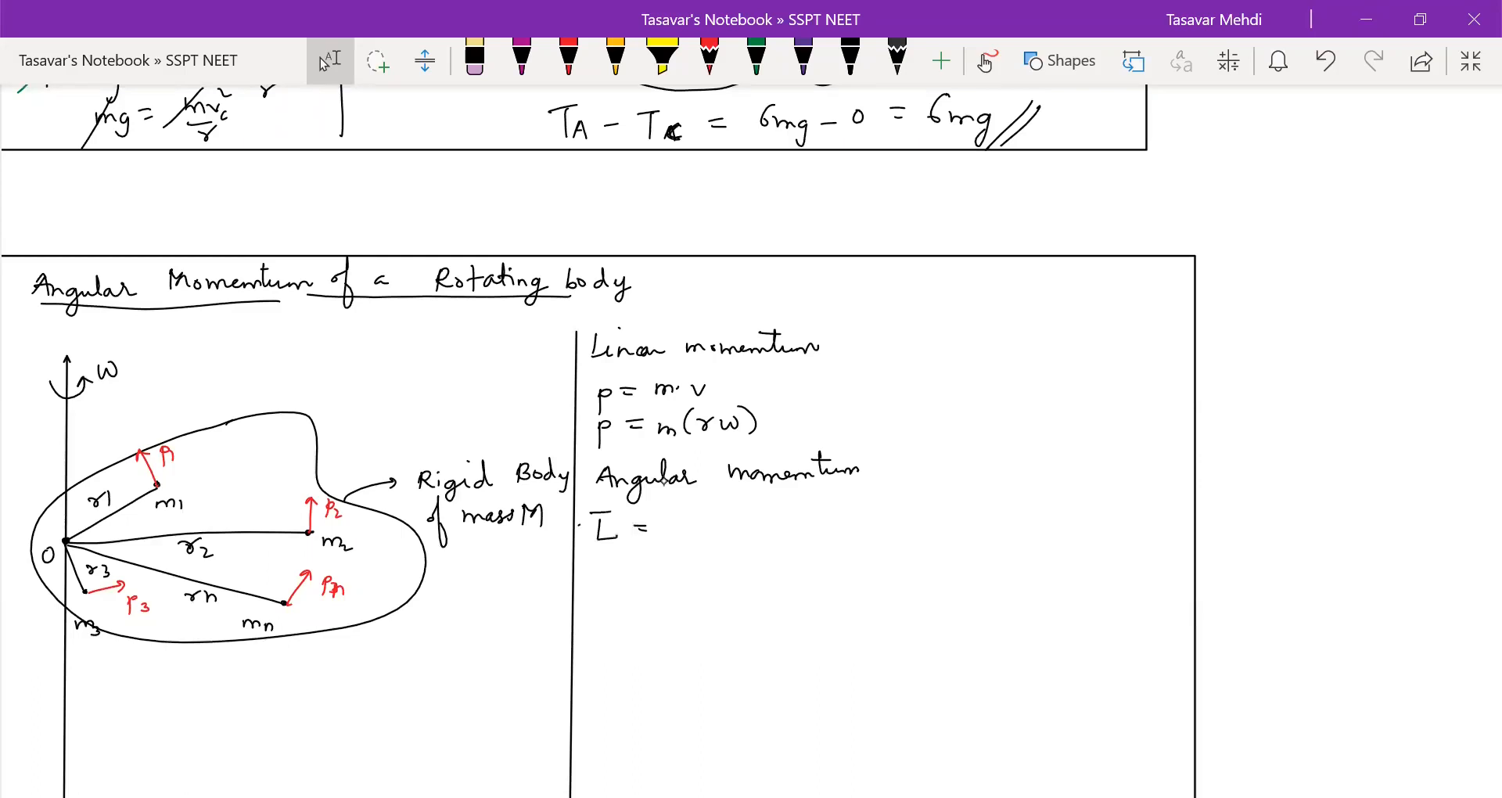
pyautogui.write('r×p')
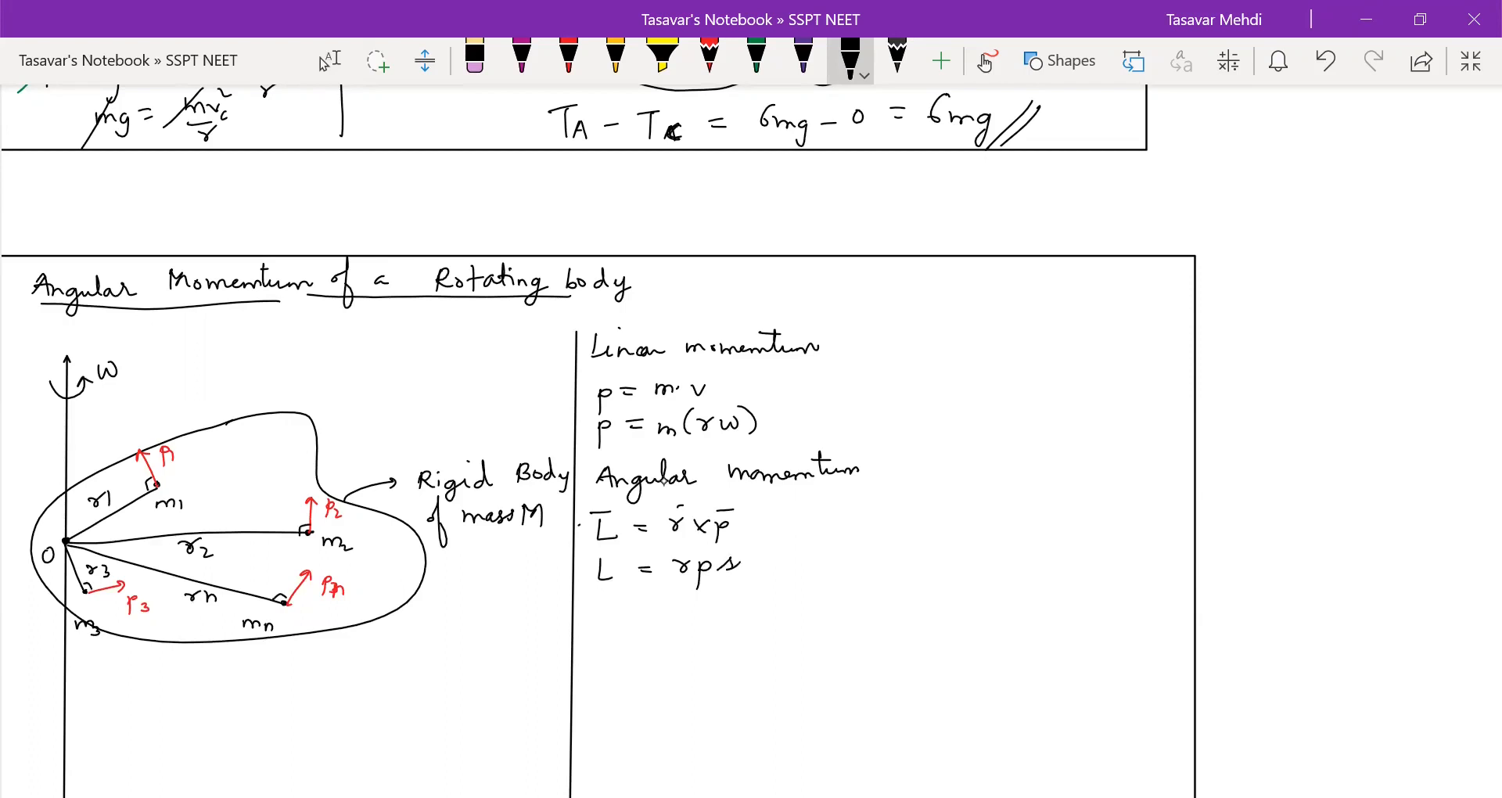
pyautogui.write('sin90')
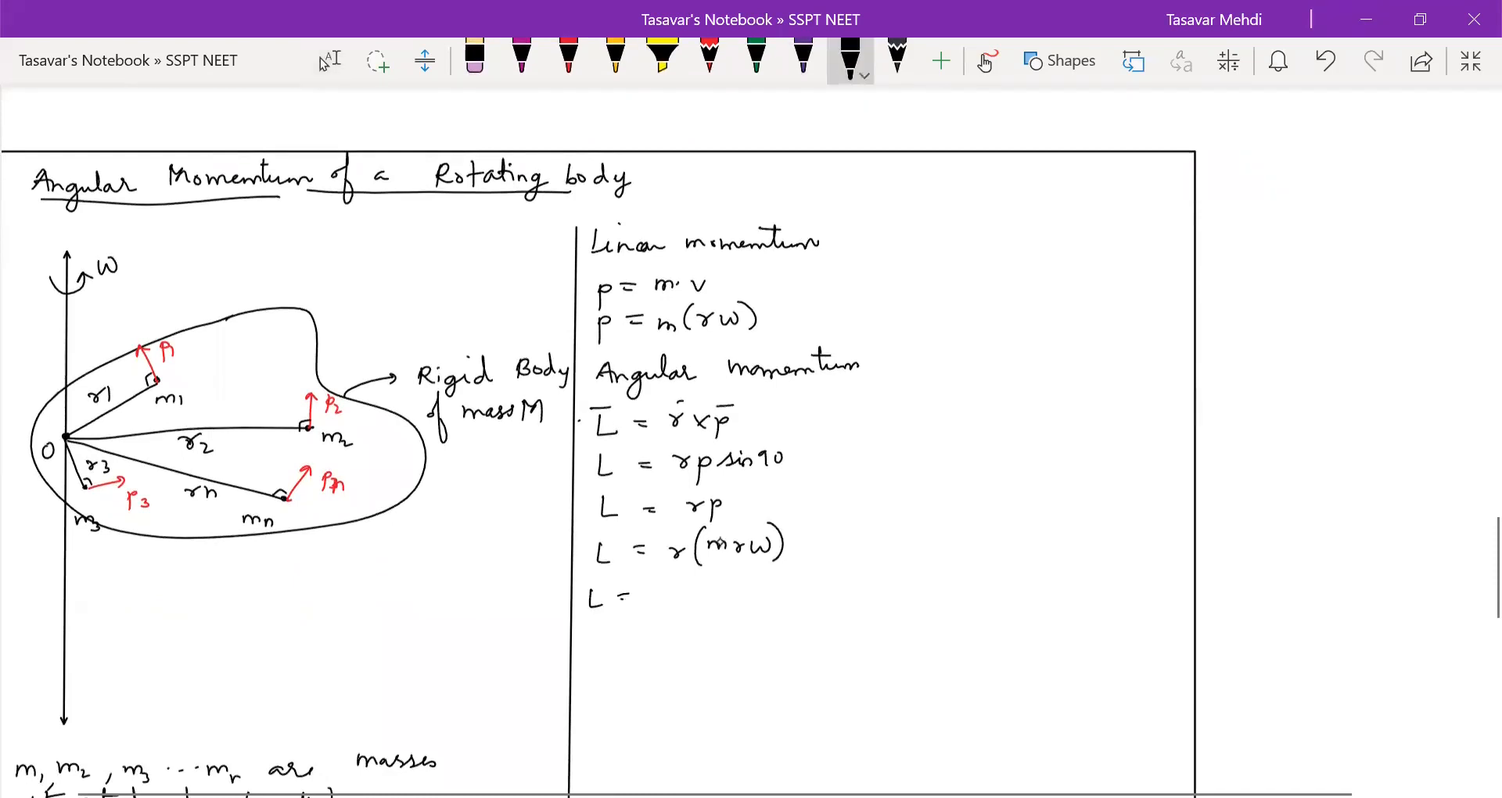
pyautogui.write('mr²ω')
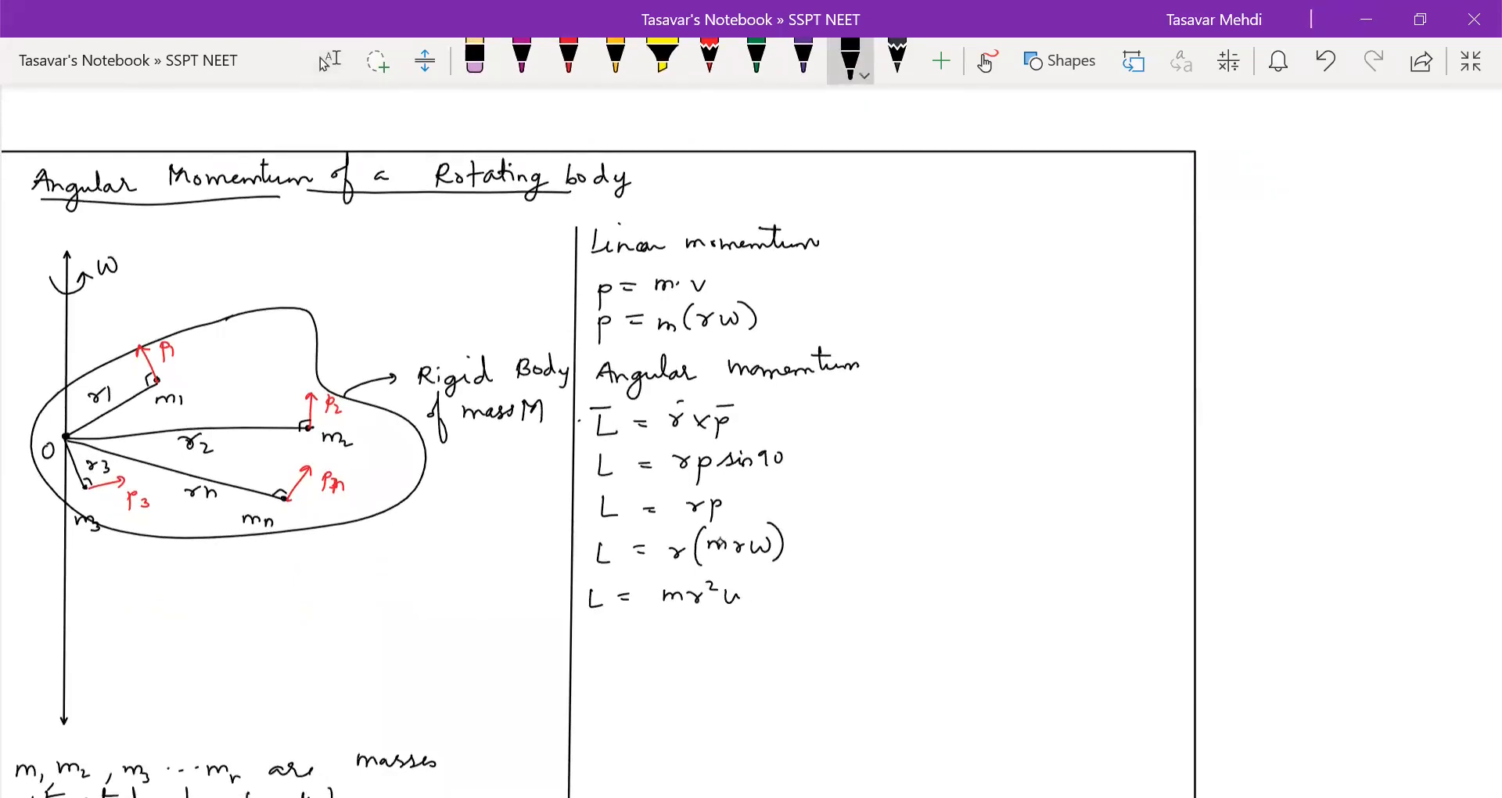
# List L1 = m1r1²ω, L2 = m2r2²ω, L3 = m3r3²ω down to Ln = mnrn²ω.
pyautogui.scroll(-3)
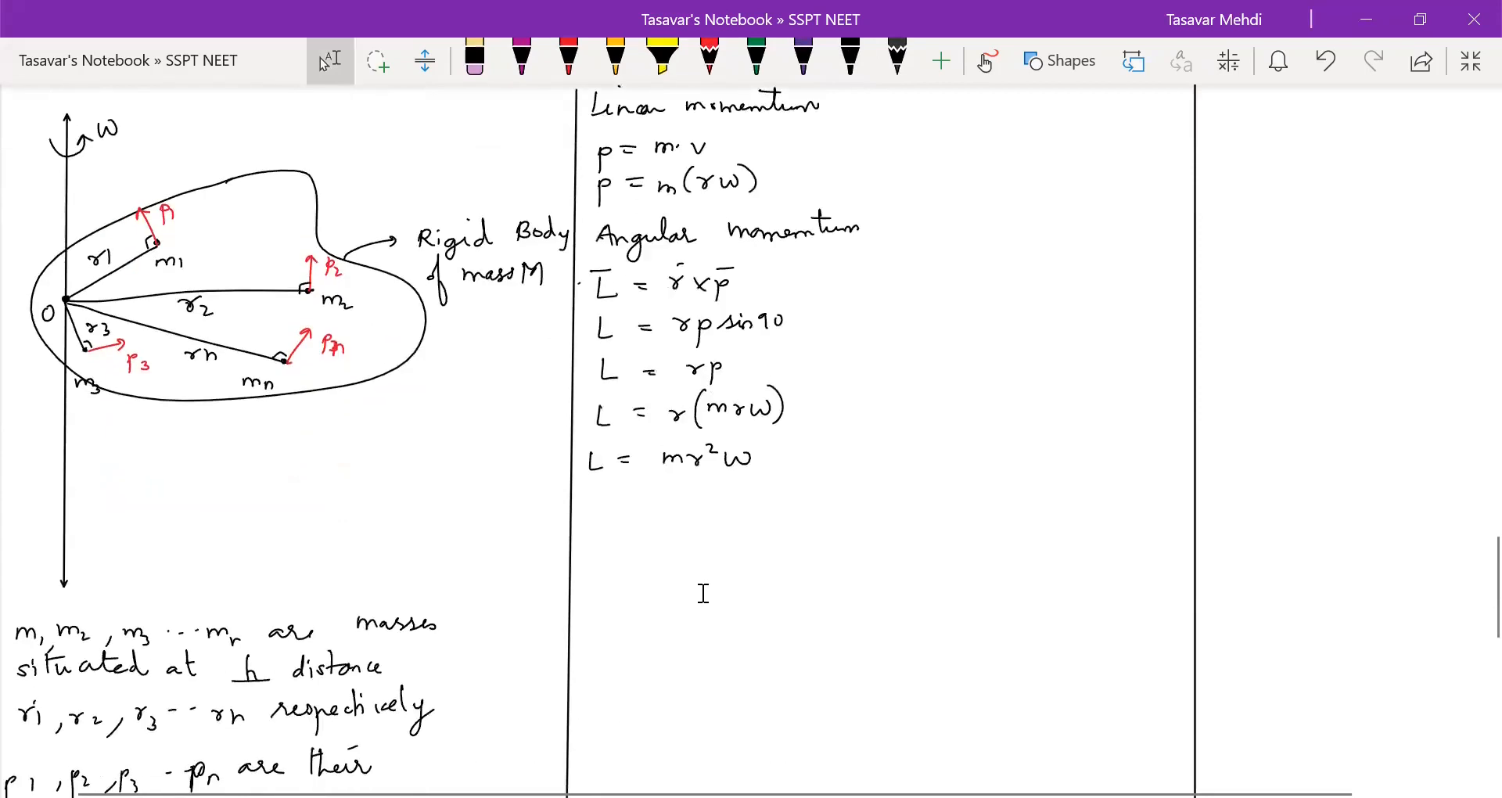
pyautogui.write('L₁ = m₁r₁²ω')
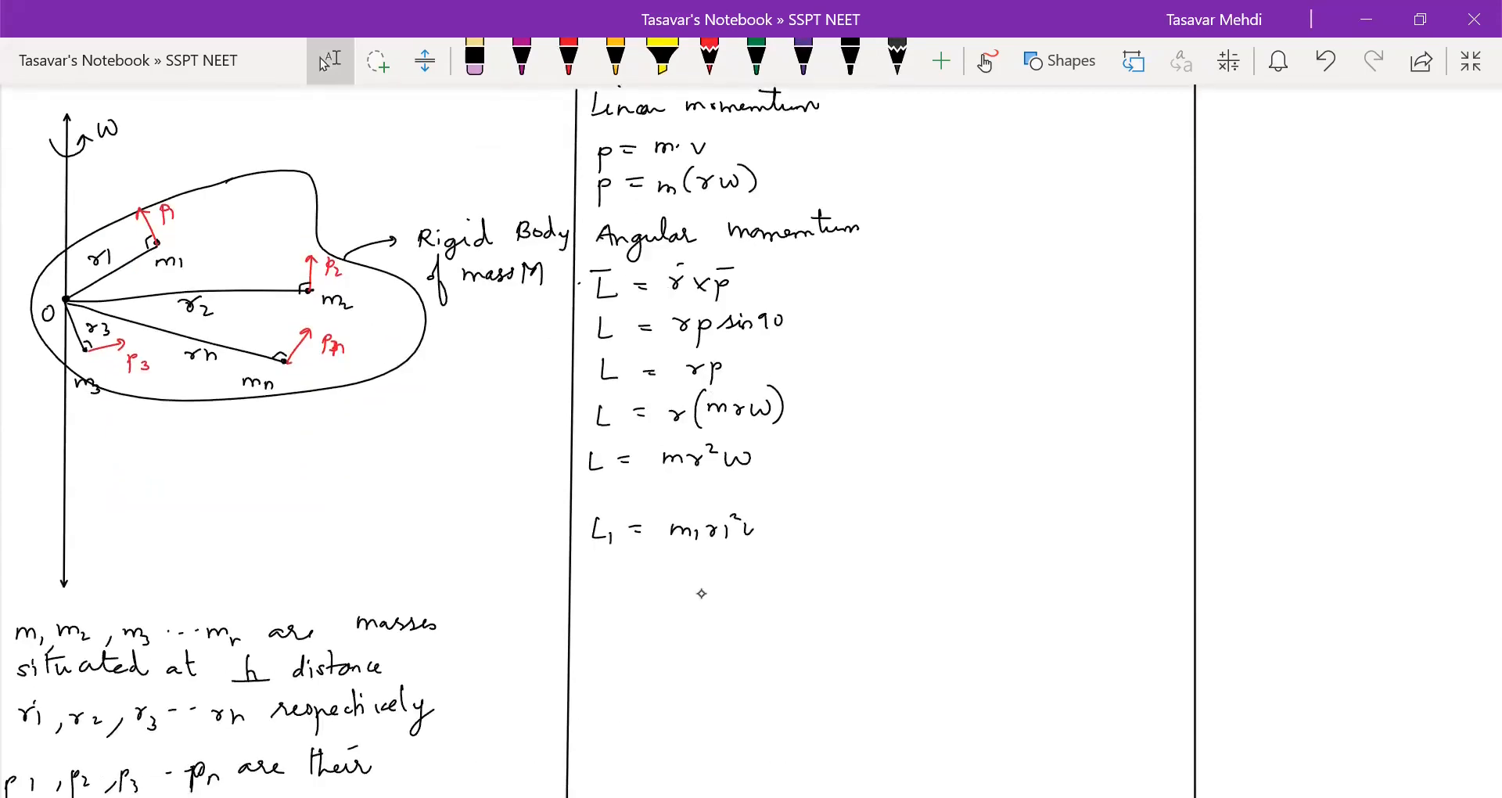
pyautogui.write('L₂ = m₂r₂²ω')
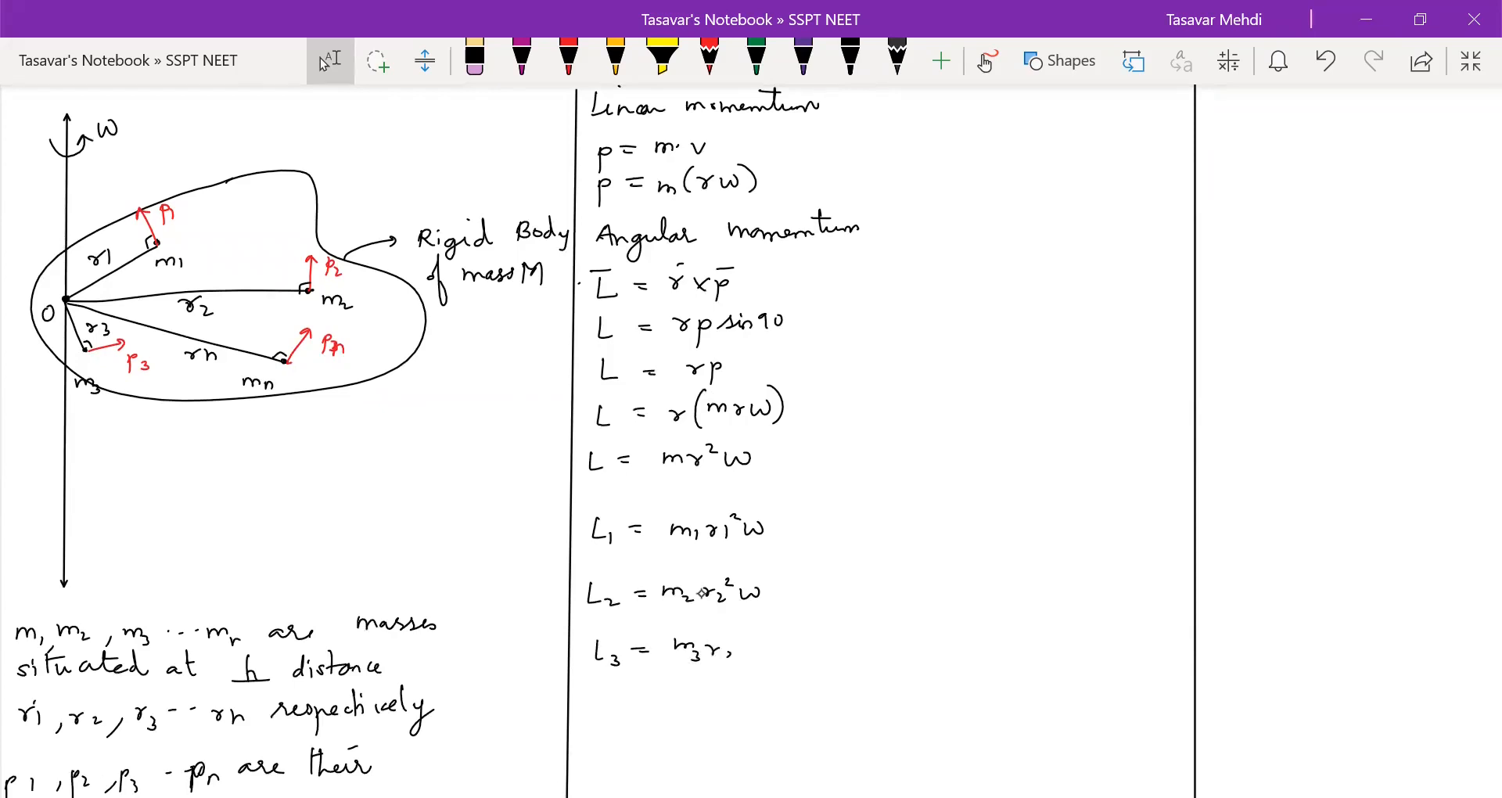
pyautogui.write('r₃²ω')
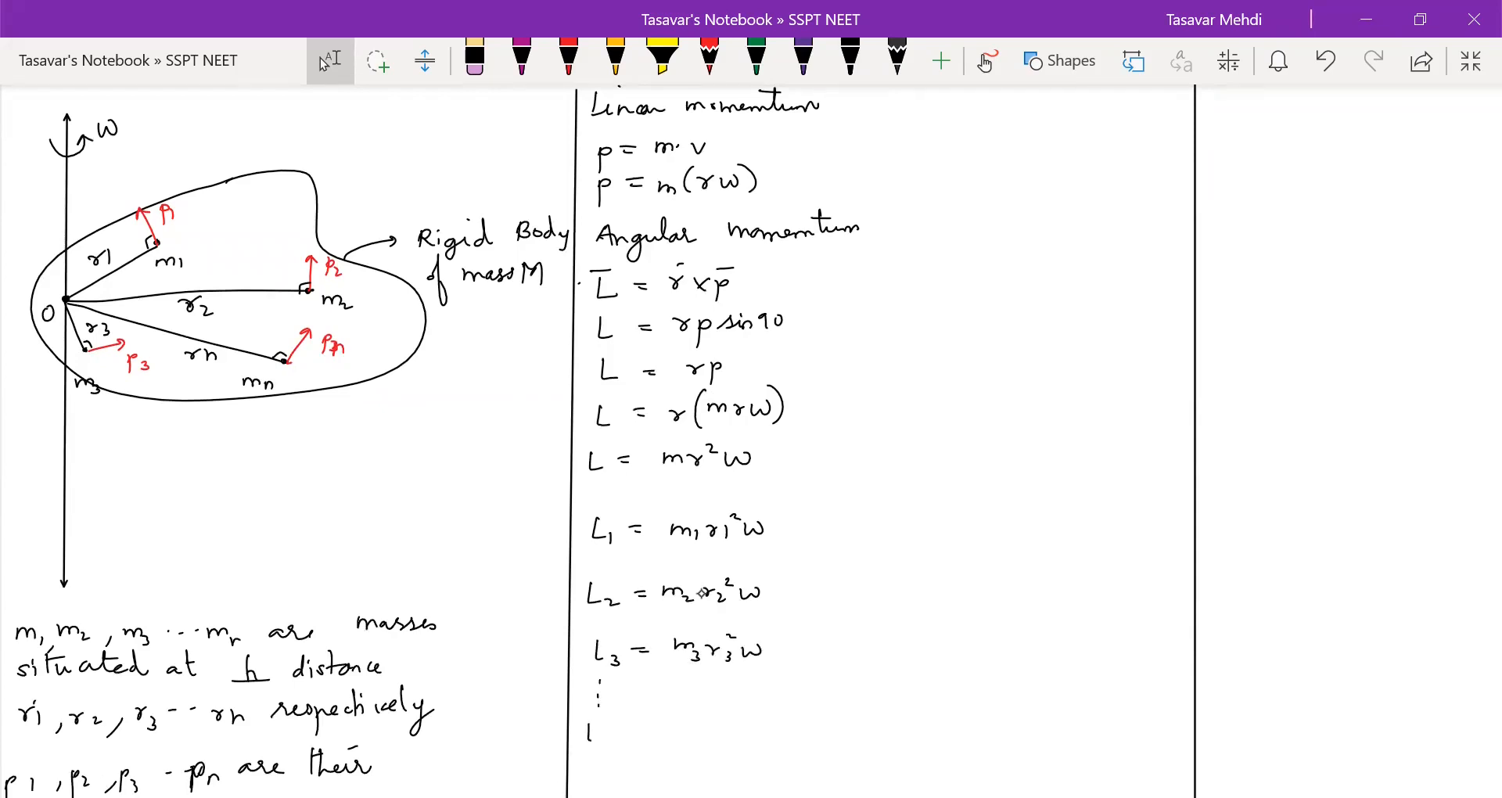
pyautogui.write('Ln = mn')
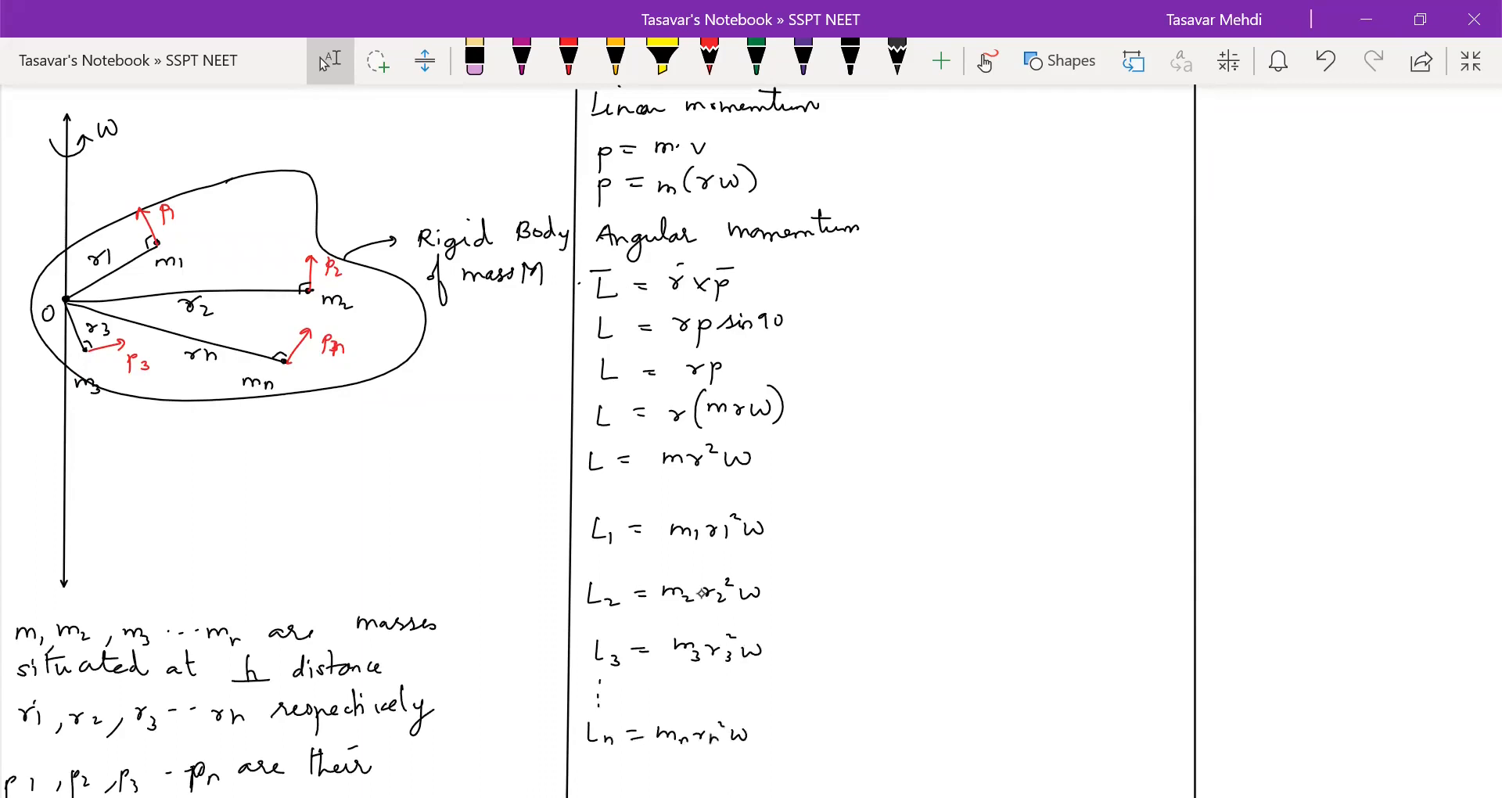
pyautogui.click(1059, 61)
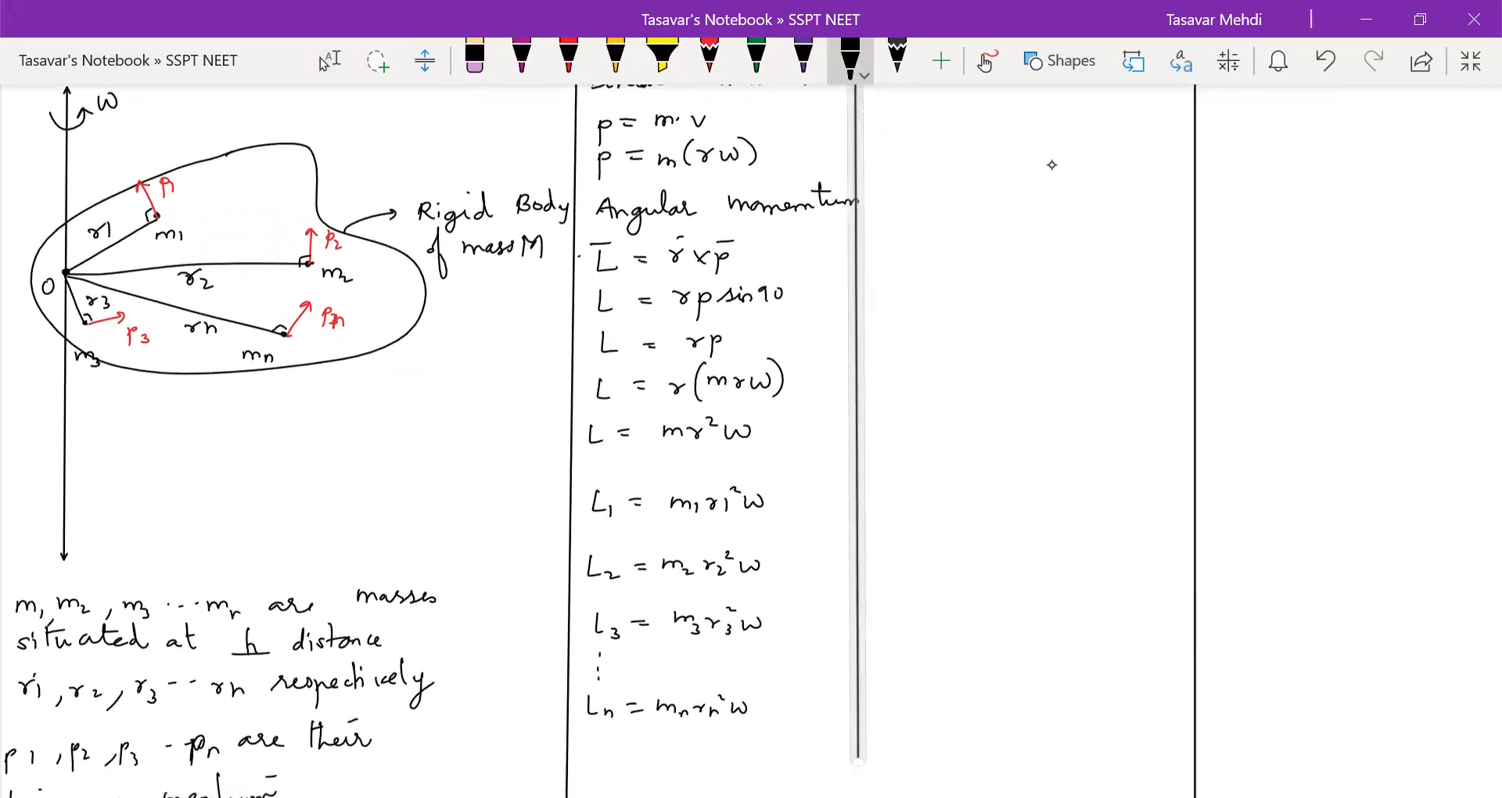
# Head a third column "Total angular momentum" with L = L1 + L2 + … + Ln = m1r1²ω + m2r2²ω.
pyautogui.scroll(-3)
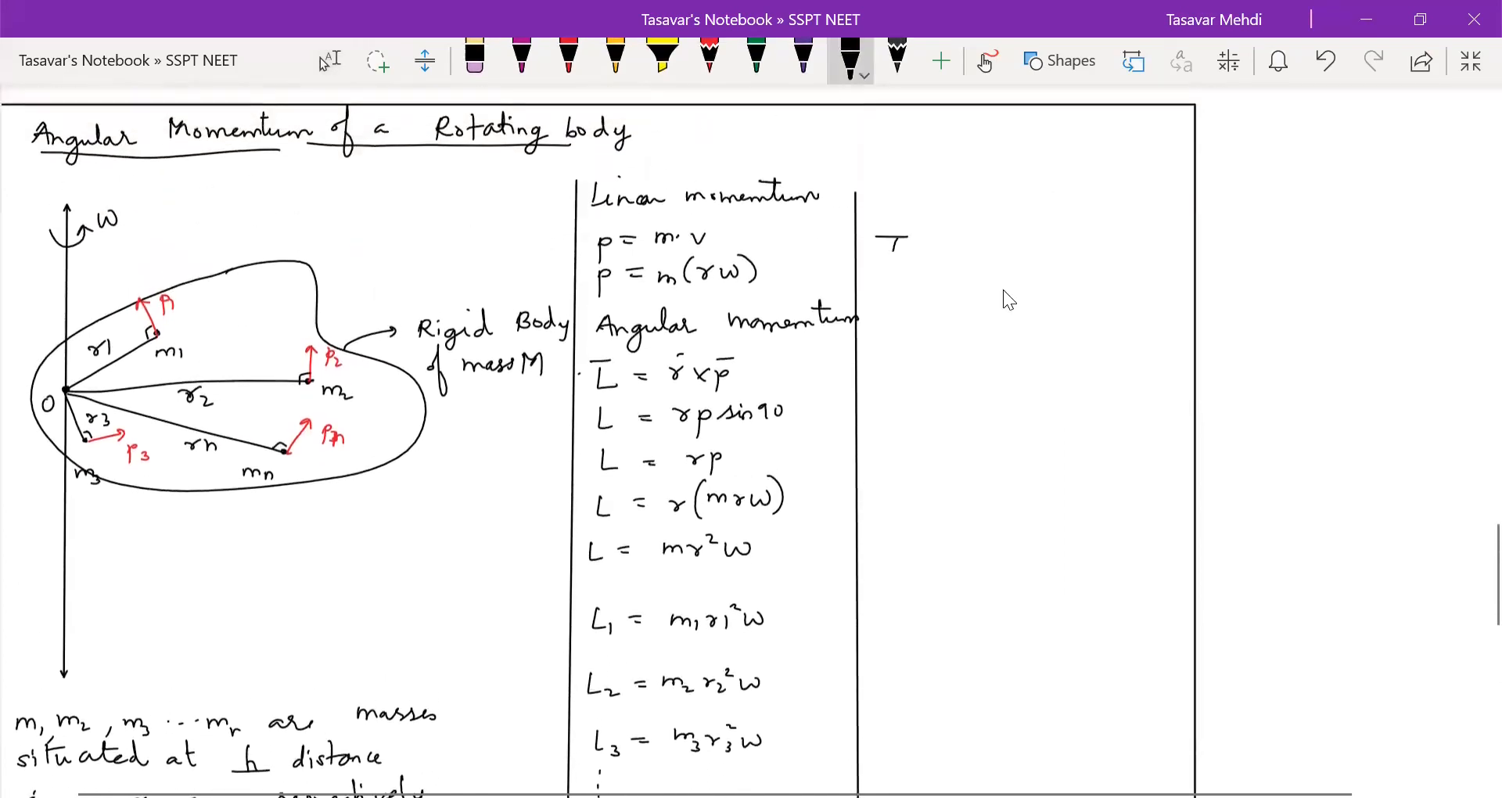
pyautogui.write('Total')
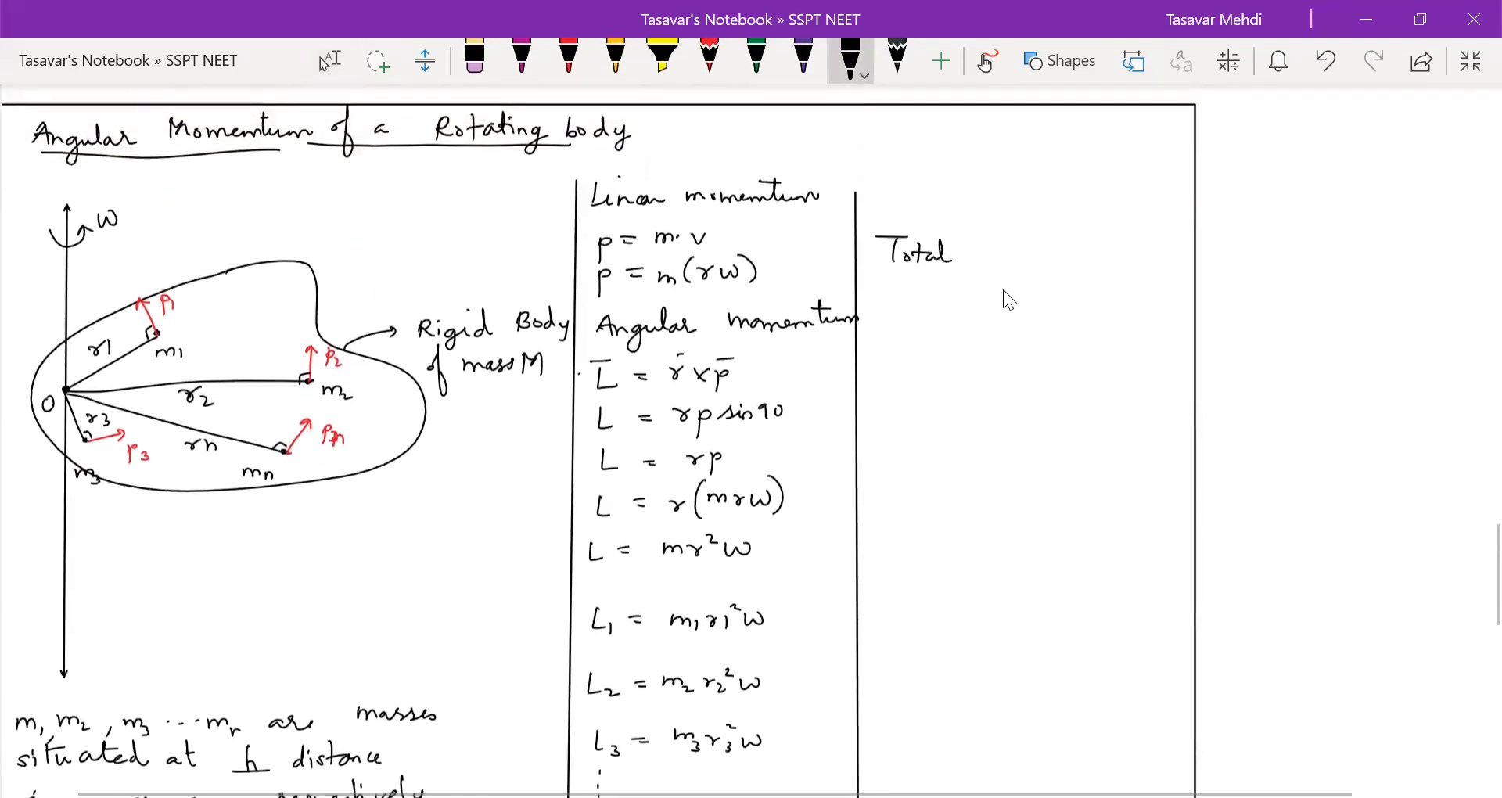
pyautogui.write('angul')
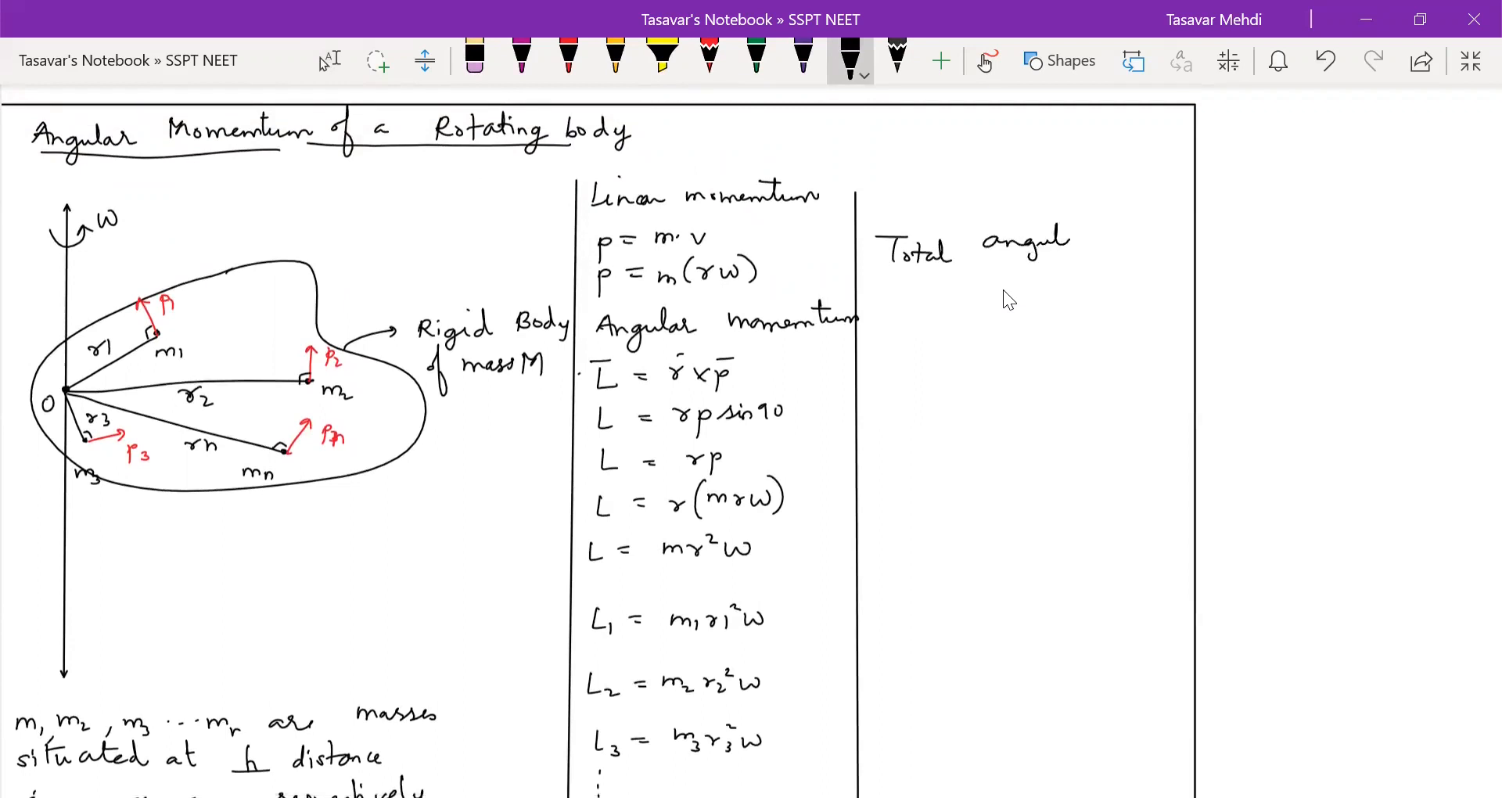
pyautogui.write('mom')
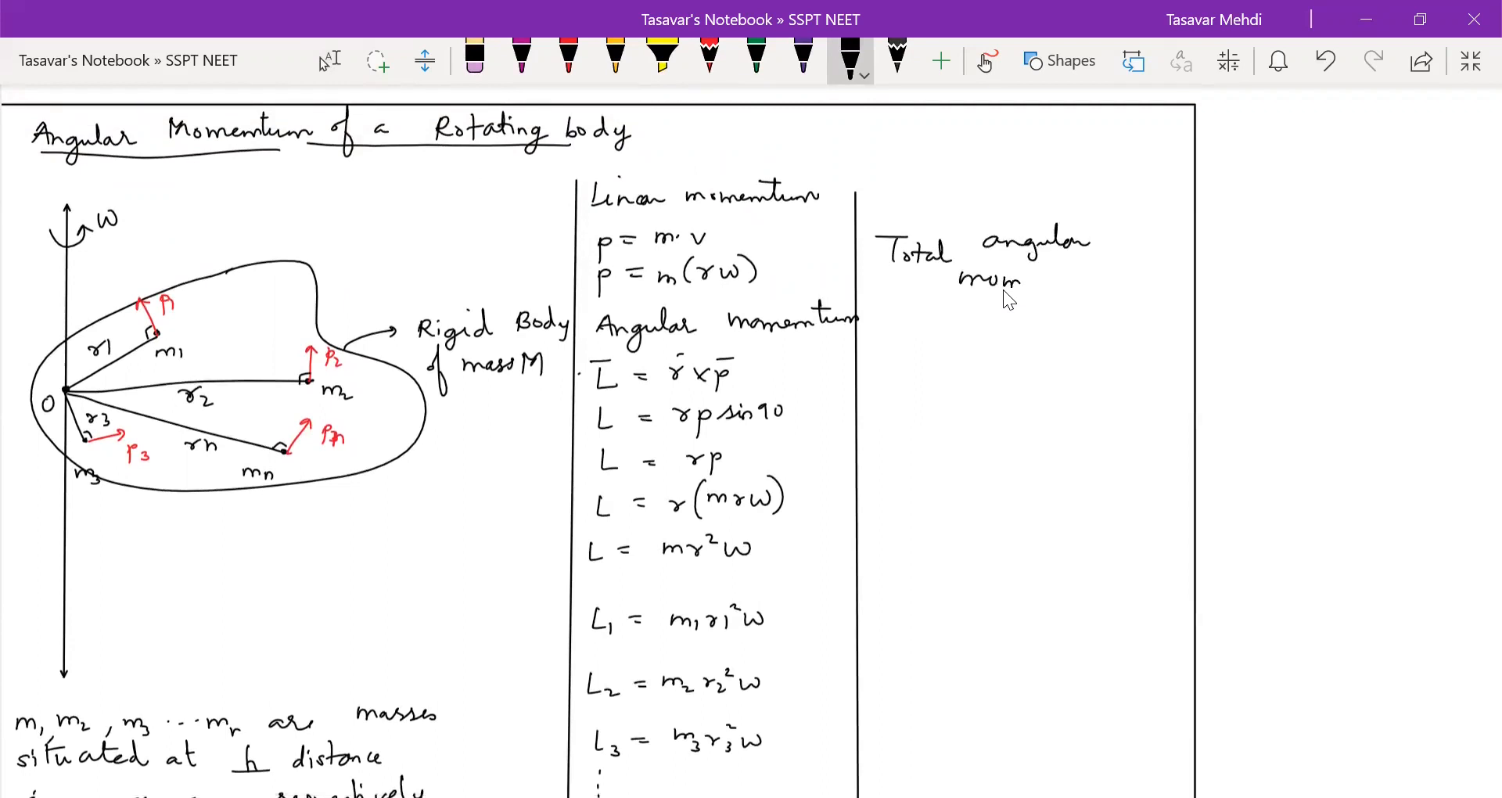
pyautogui.write('momentum')
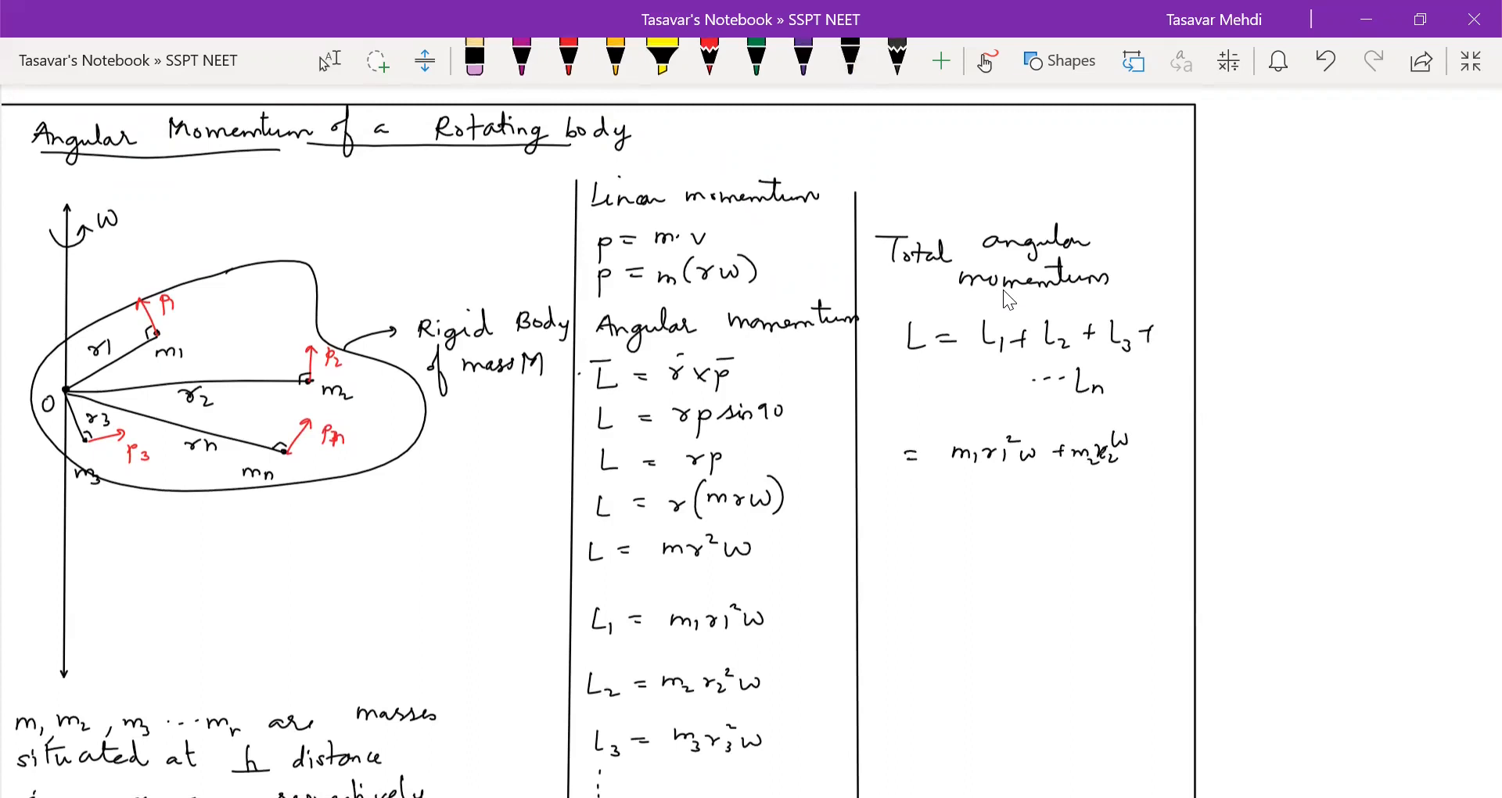
# Factor the sum to ω(Σ mi ri²) and box the result L = Iω.
pyautogui.click(847, 60)
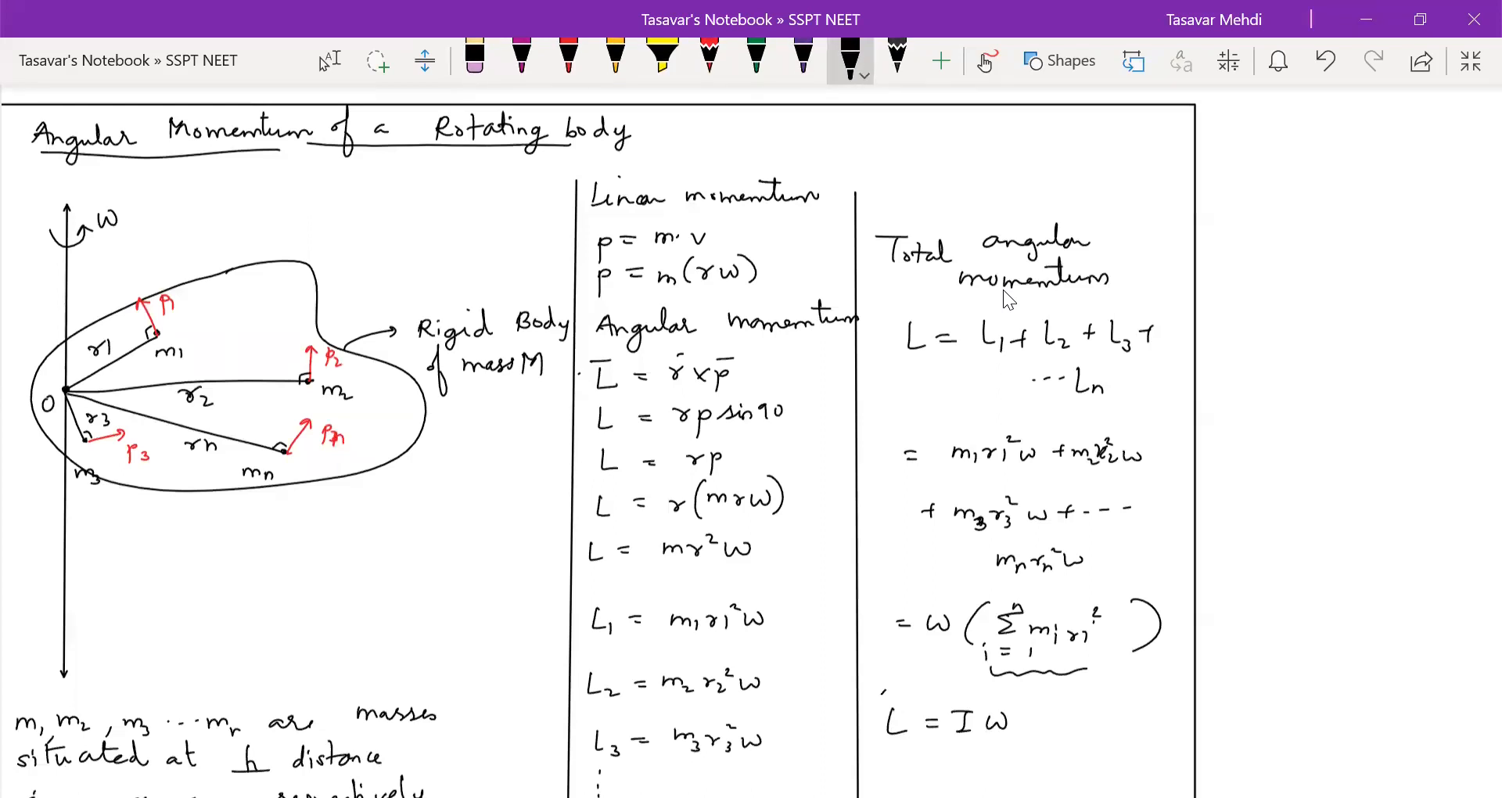
pyautogui.moveTo(881, 699); pyautogui.dragTo(1044, 757)
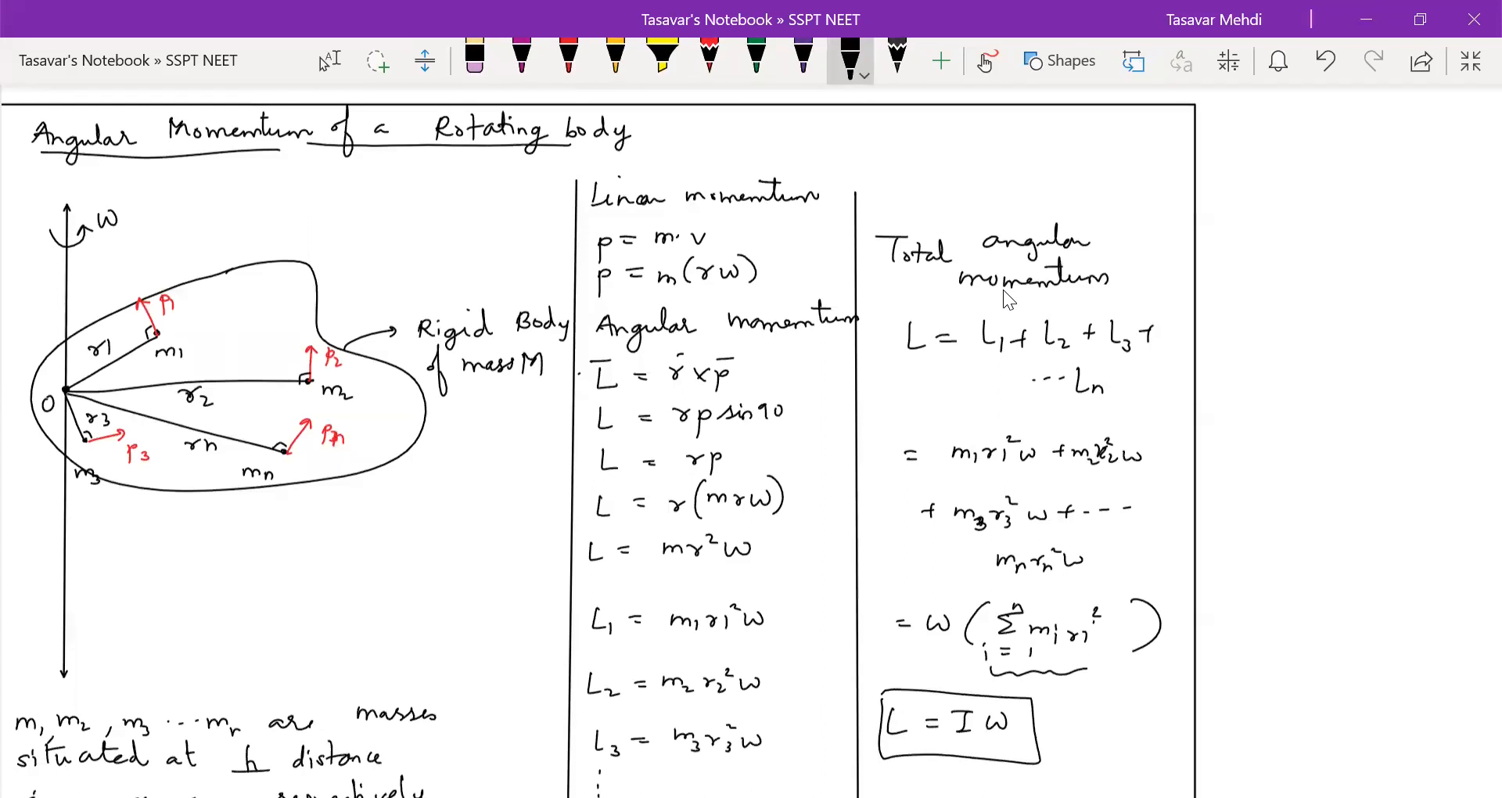